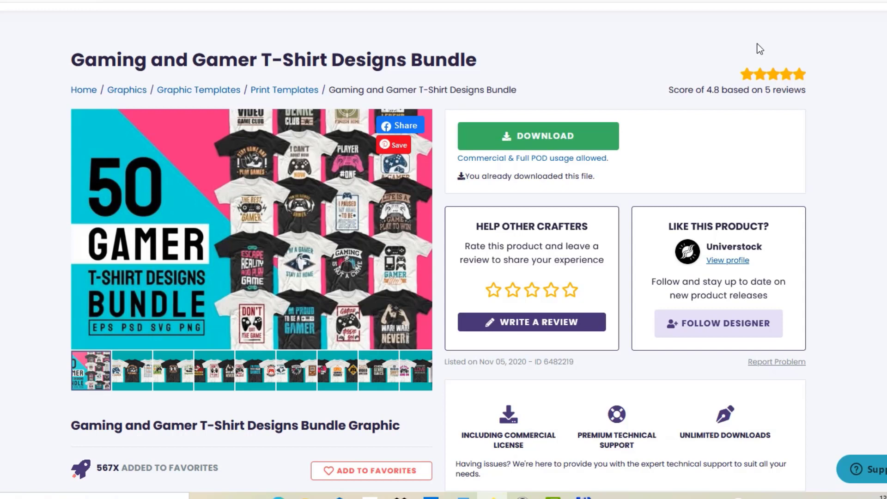
mouse_move(574, 167)
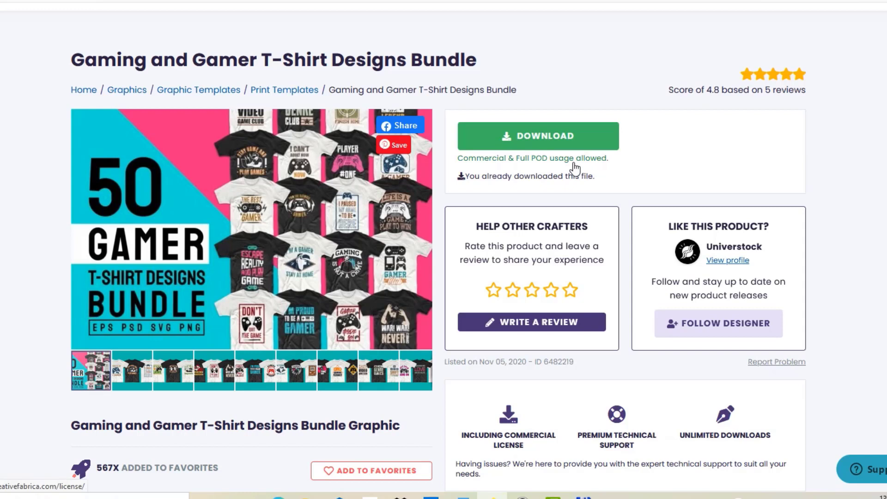
mouse_move(571, 169)
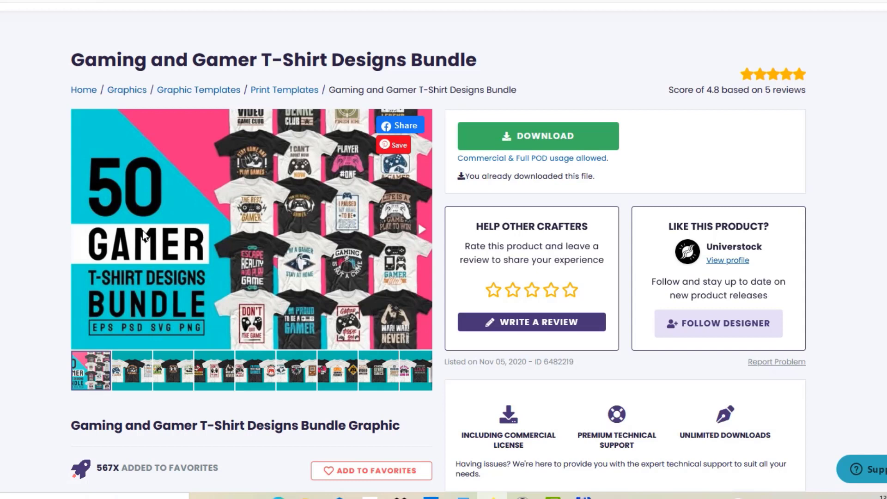
mouse_move(77, 410)
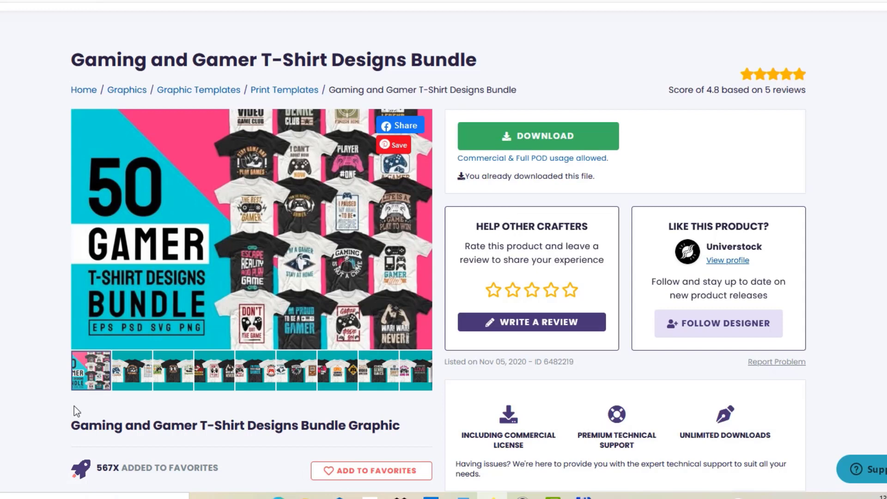
mouse_move(120, 150)
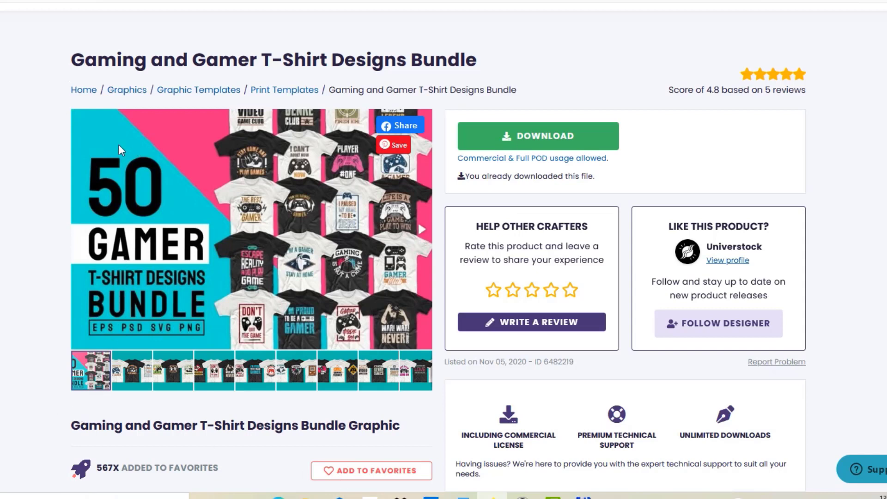
mouse_move(29, 93)
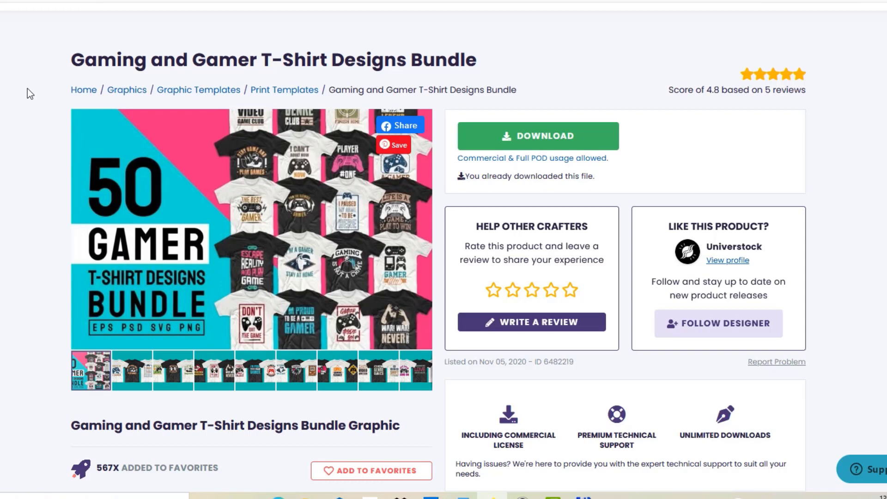
mouse_move(104, 332)
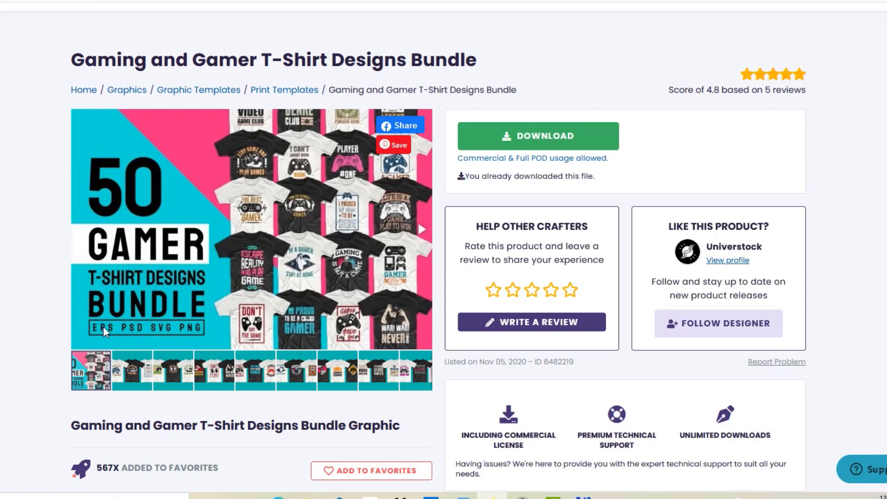
mouse_move(125, 339)
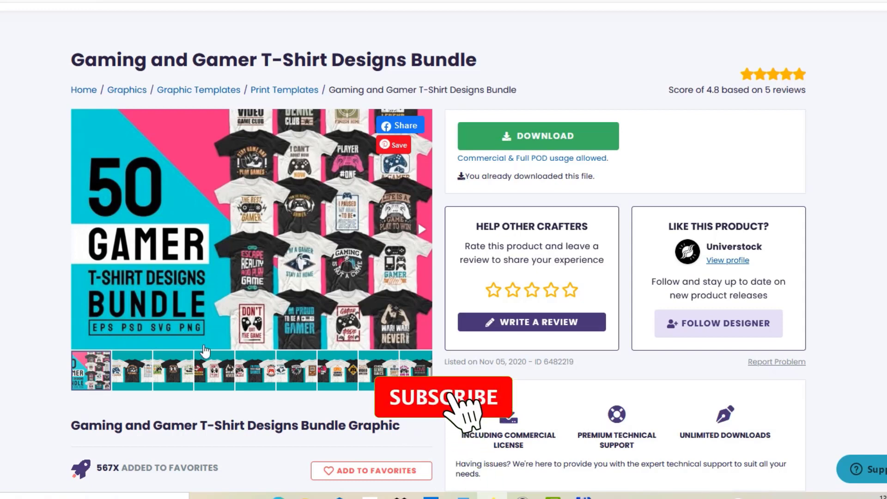
Browse the downloaded Gaming-and-Gamer bundle folder and select all 50 design subfolders
left_click(442, 397)
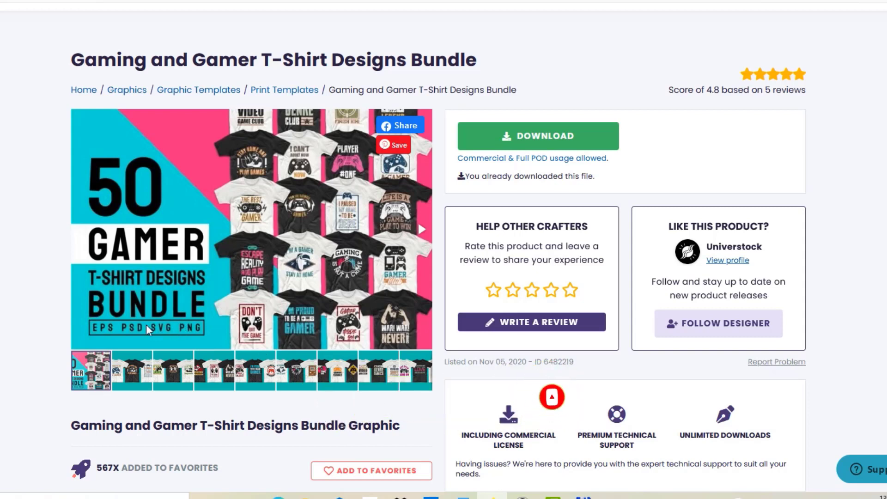
mouse_move(199, 337)
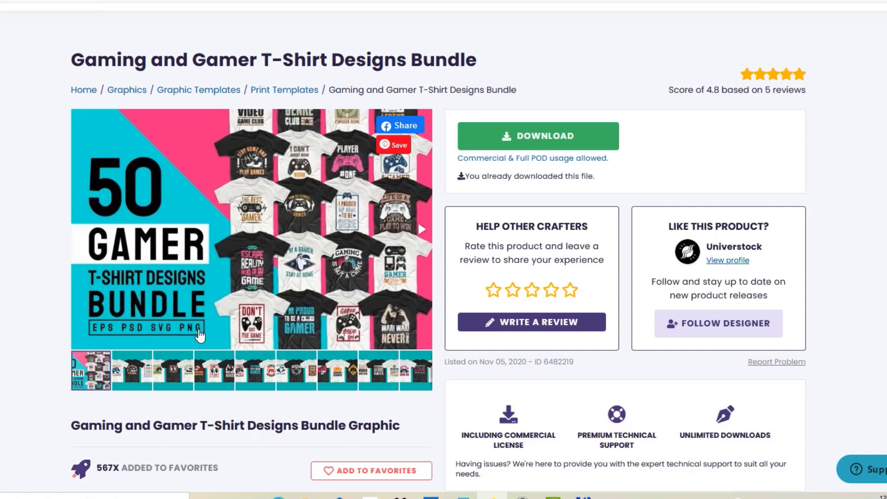
mouse_move(440, 28)
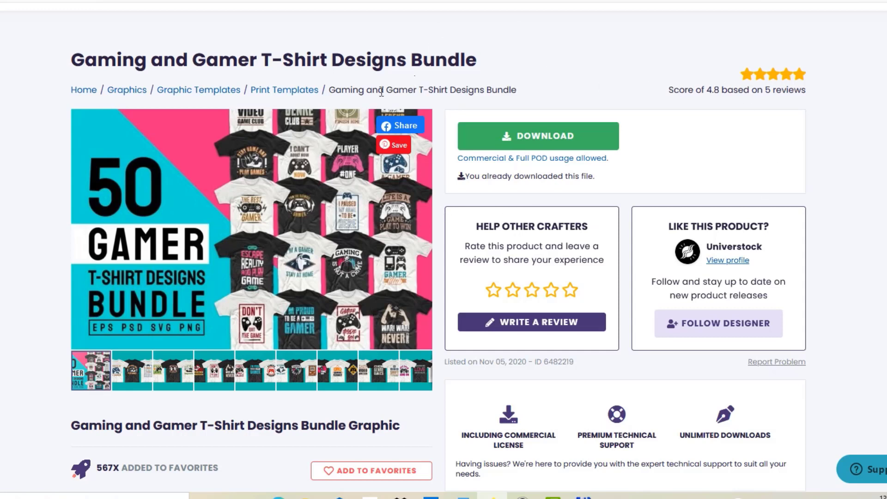
mouse_move(174, 278)
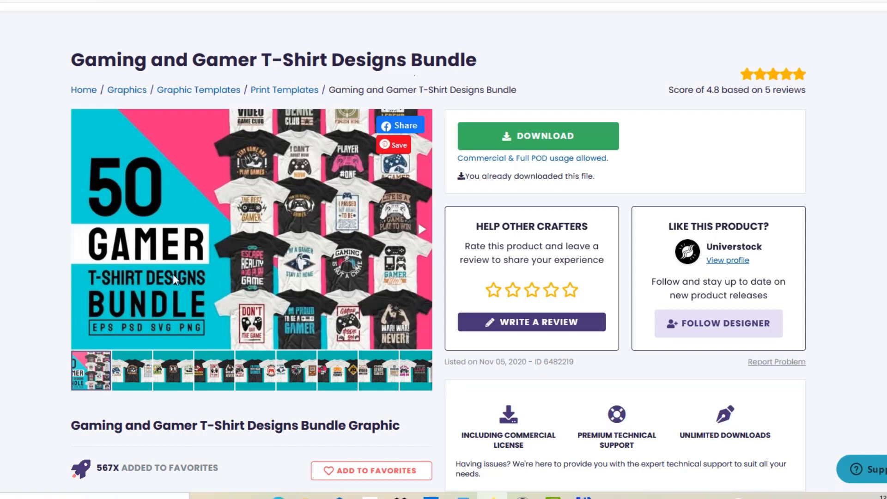
mouse_move(140, 333)
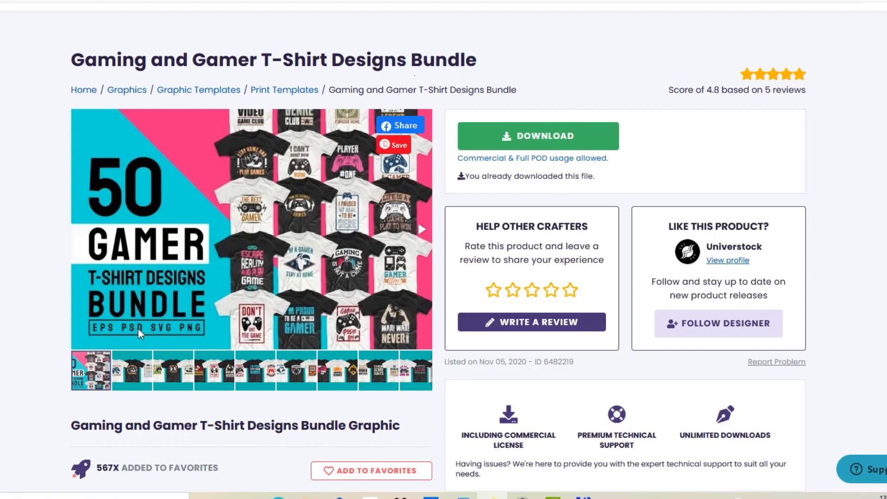
scroll("up", 3)
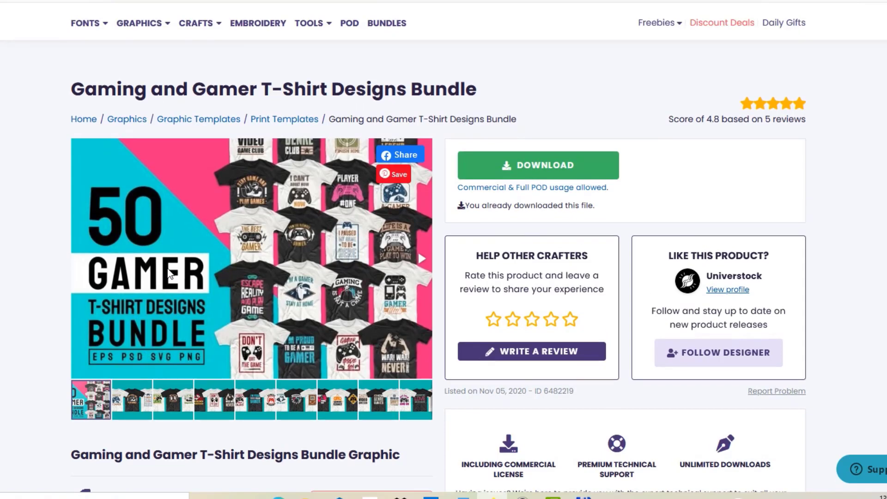
scroll("down", 3)
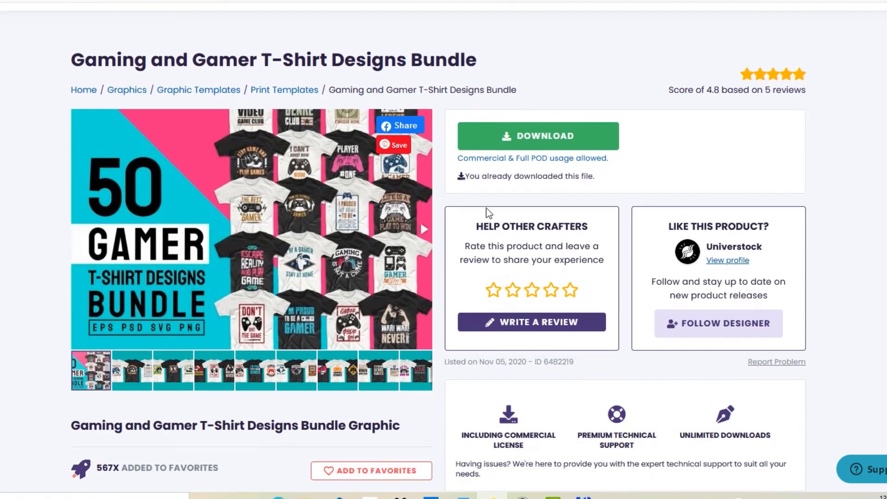
mouse_move(291, 112)
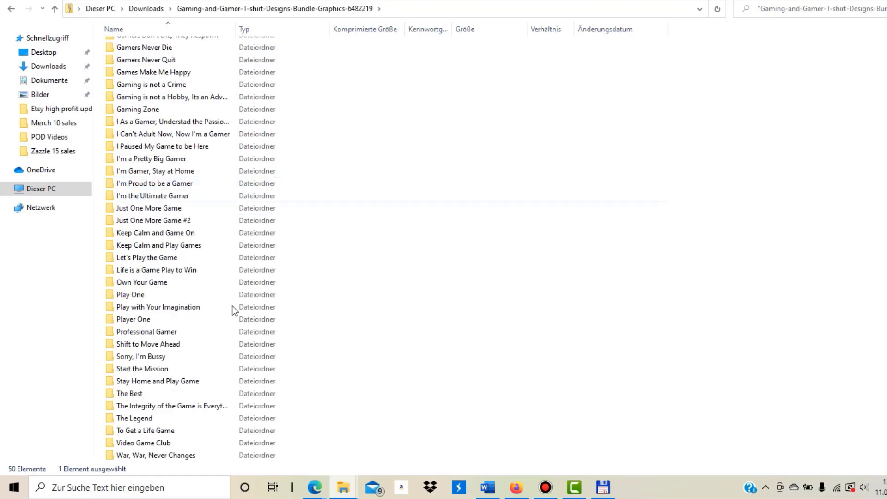
key("ctrl+a")
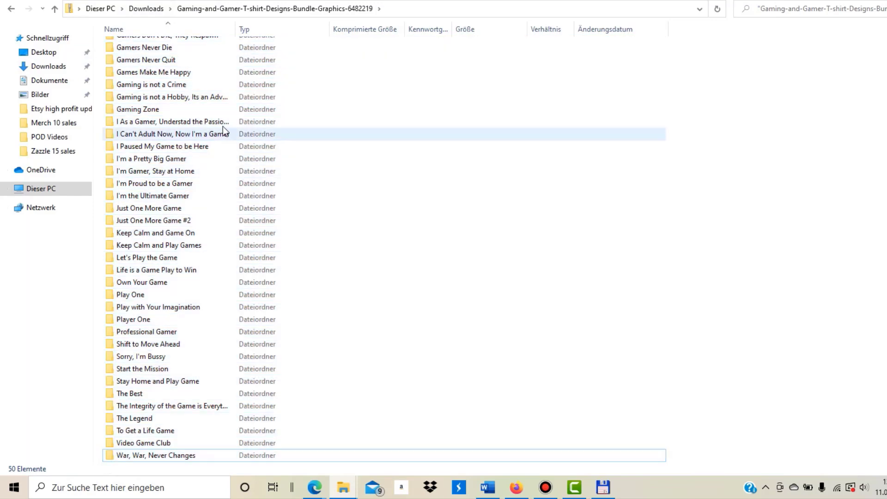
Inspect the 'Gaming is not a Crime' and 'I Paused My Game to be Here' subfolders, then return to the bundle folder
left_click(151, 84)
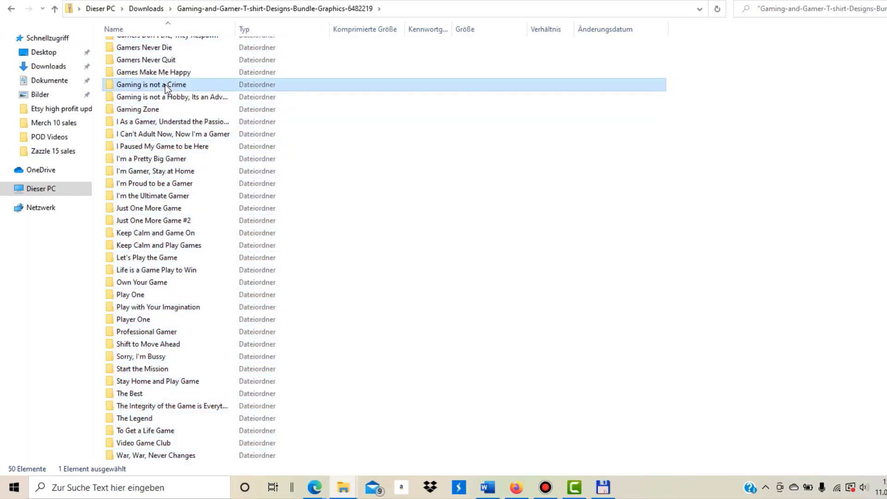
double_click(150, 85)
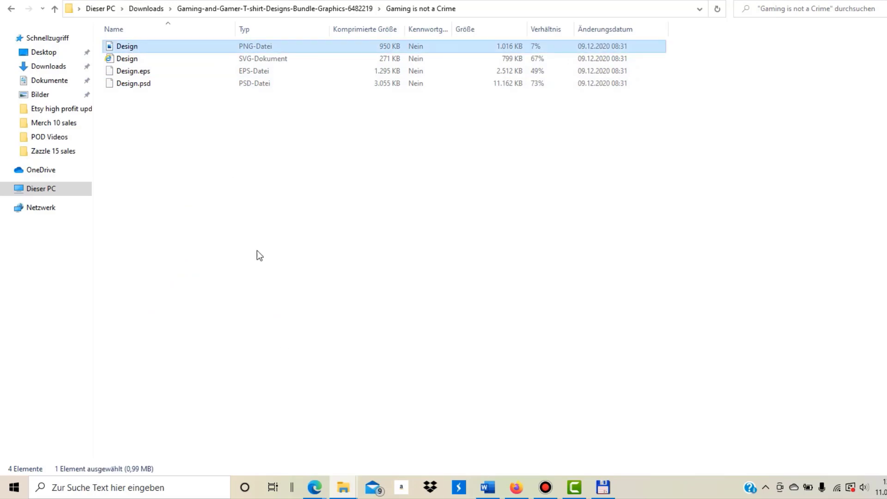
mouse_move(469, 45)
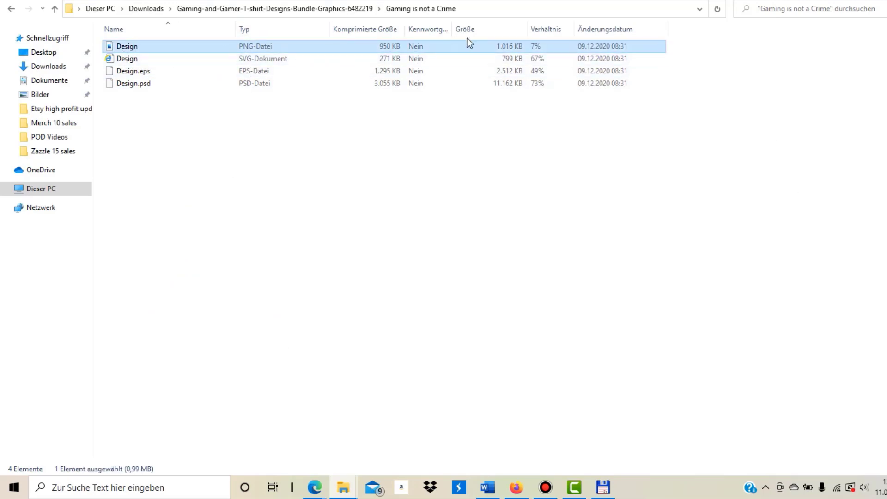
mouse_move(180, 99)
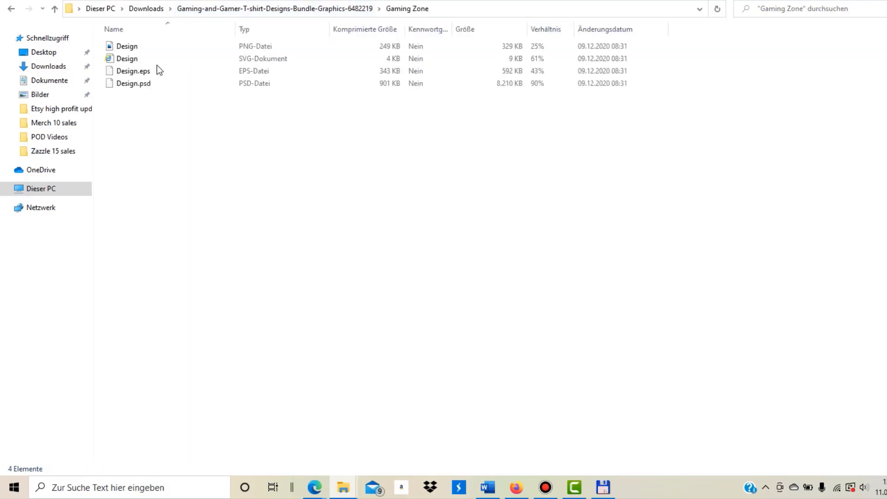
left_click(11, 8)
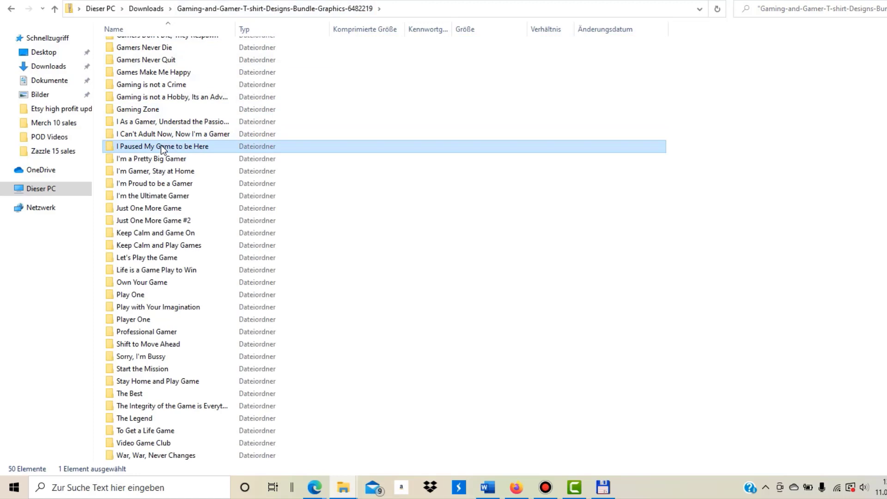
double_click(163, 146)
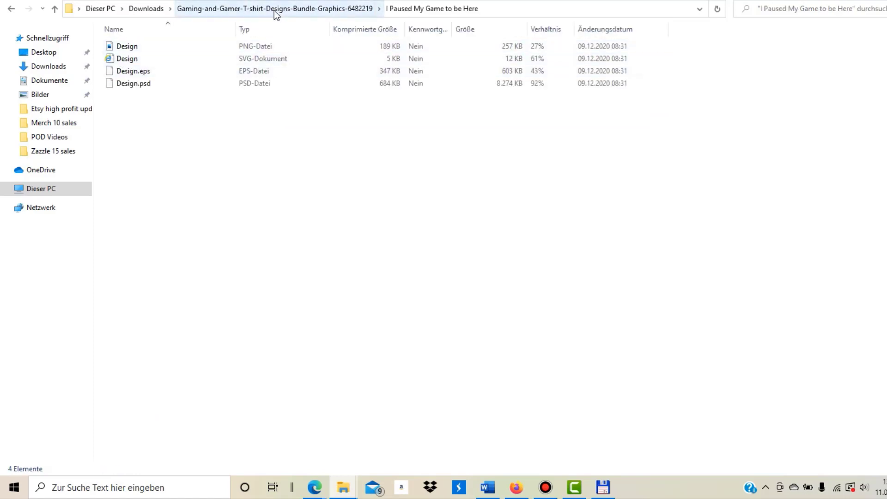
left_click(273, 8)
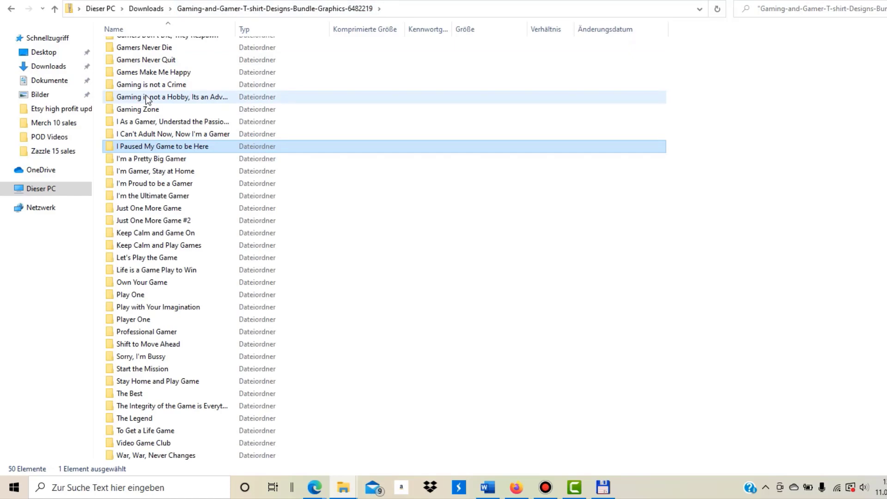
scroll("up", 3)
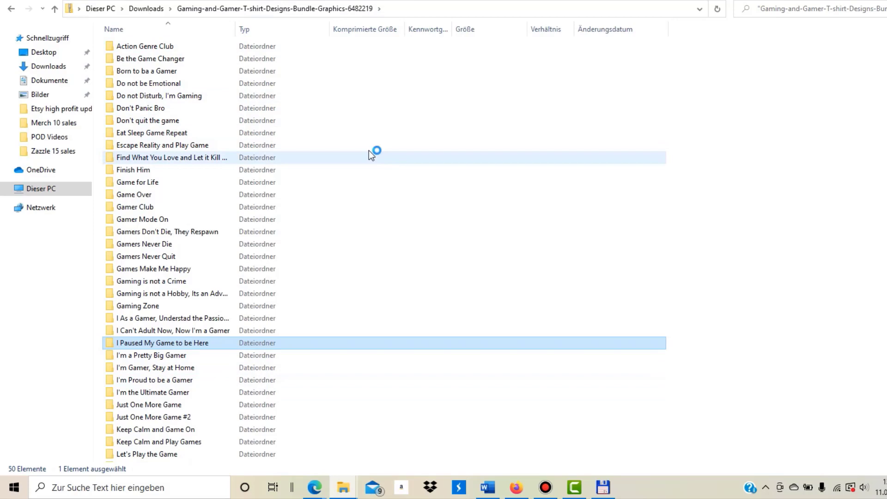
left_click(603, 487)
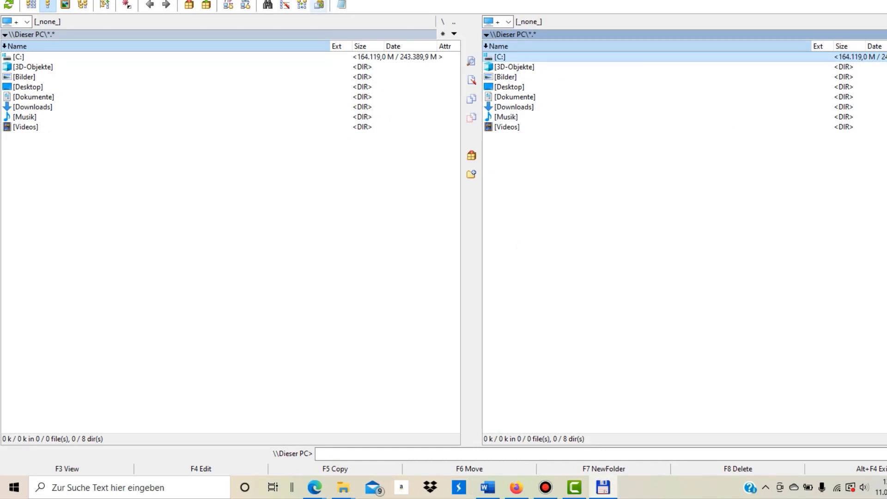
mouse_move(71, 111)
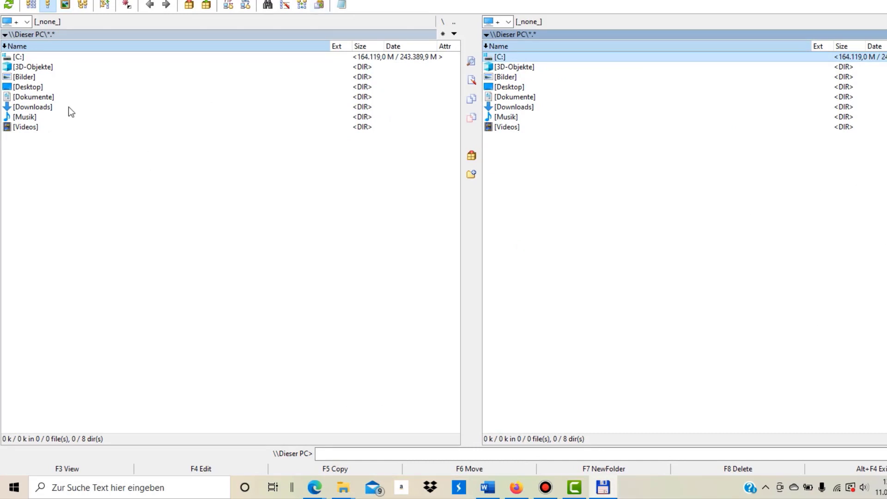
mouse_move(481, 228)
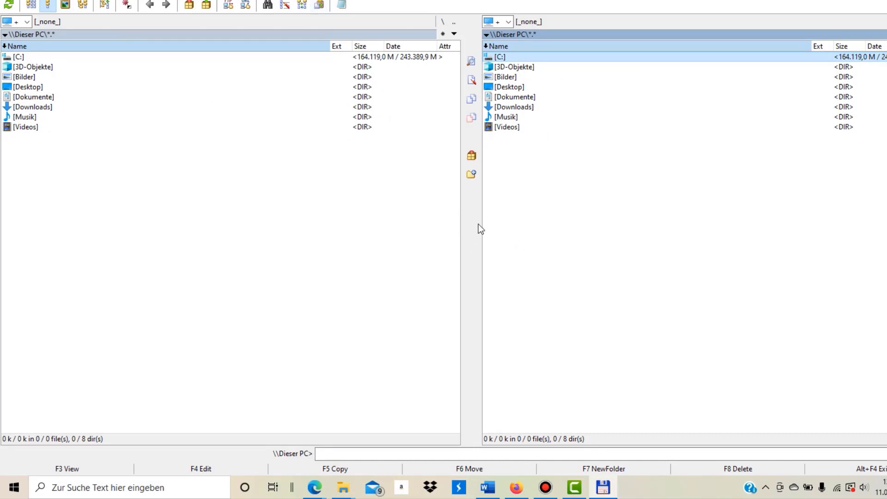
mouse_move(6, 93)
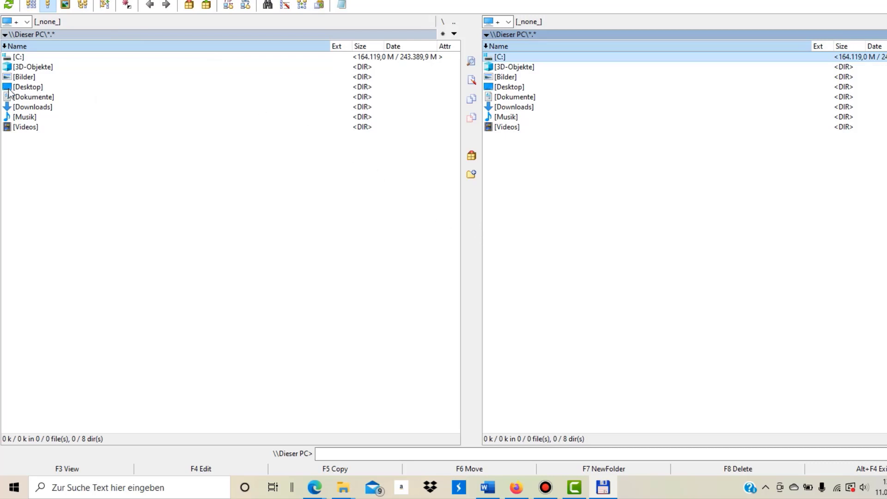
mouse_move(40, 106)
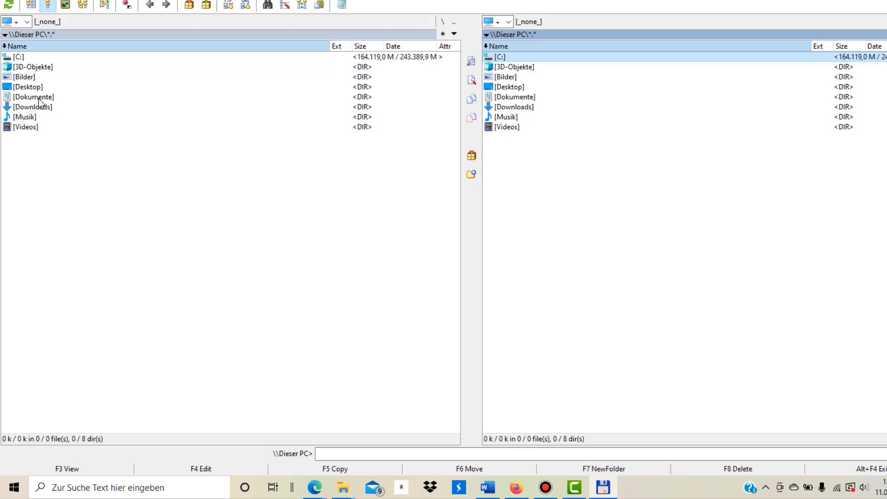
mouse_move(37, 116)
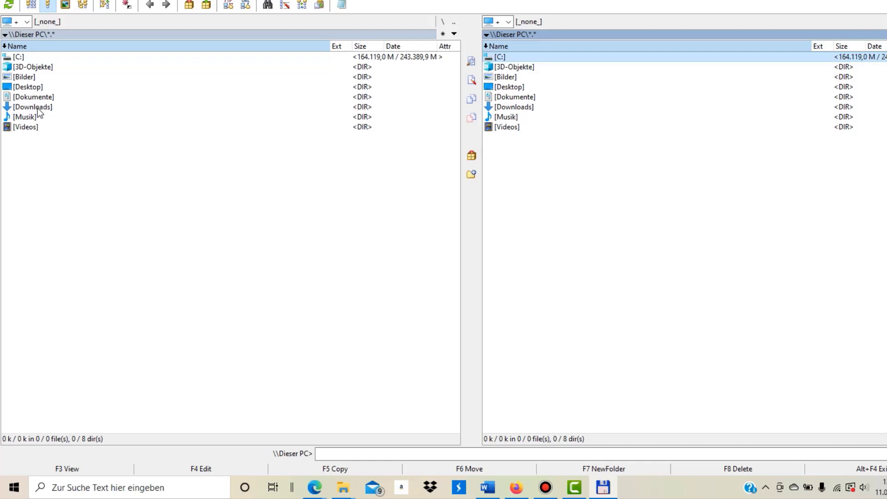
mouse_move(48, 113)
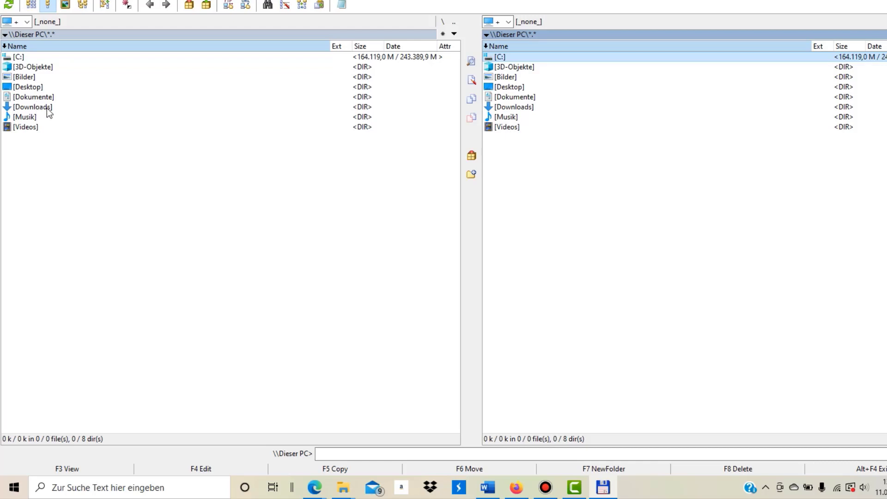
mouse_move(50, 115)
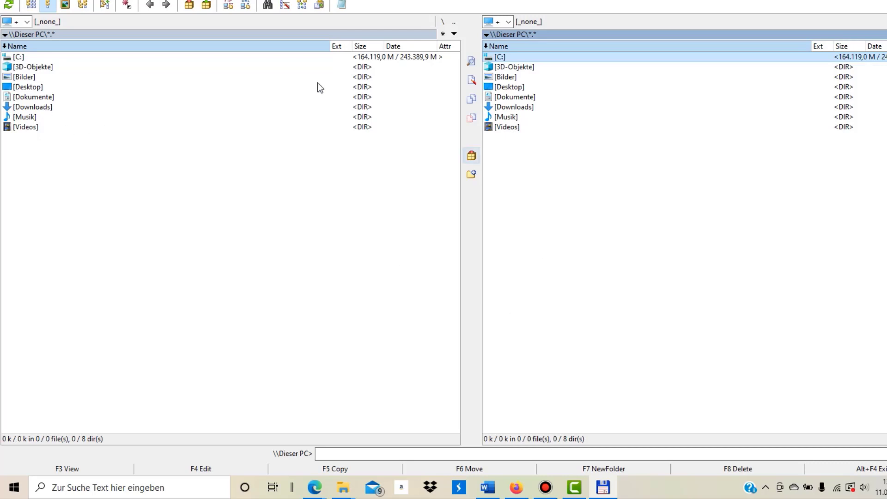
mouse_move(25, 116)
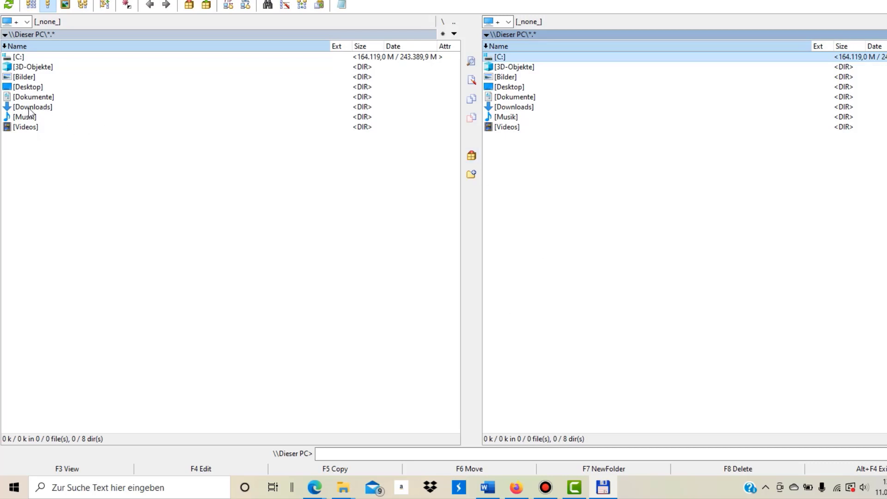
Show the Downloads folder with the three bundle zip archives in the left pane
double_click(32, 108)
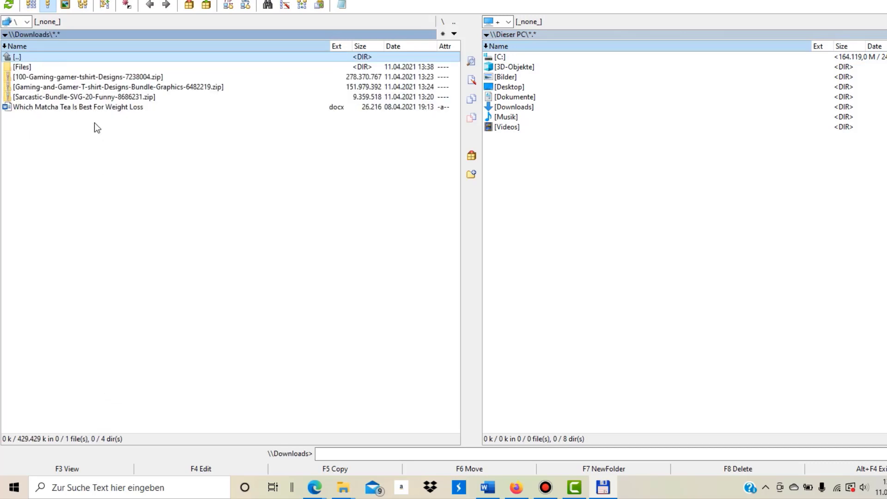
mouse_move(45, 90)
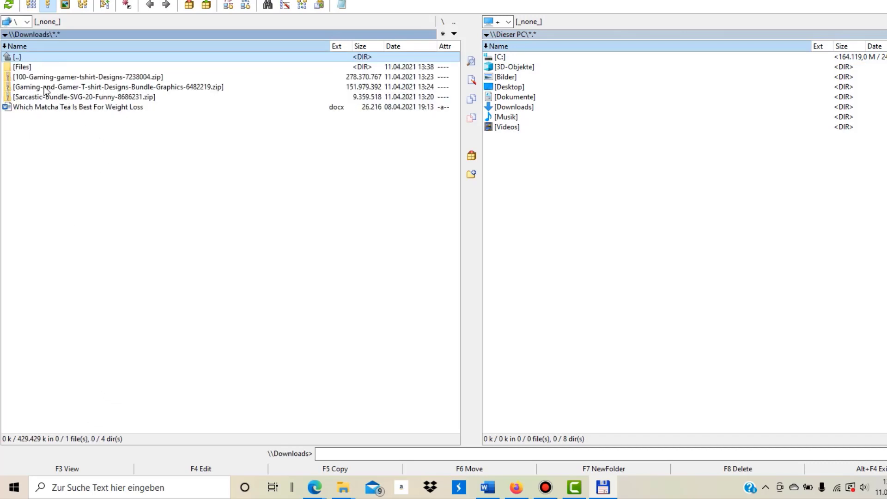
Browse inside Gaming-and-Gamer-T-shirt-Designs-Bundle-Graphics-6482219.zip, listing its 50 design folders
double_click(117, 87)
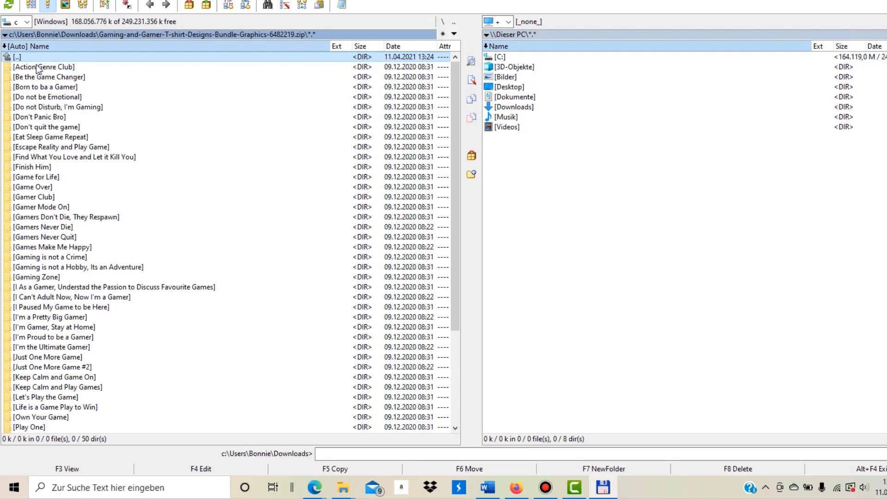
mouse_move(136, 256)
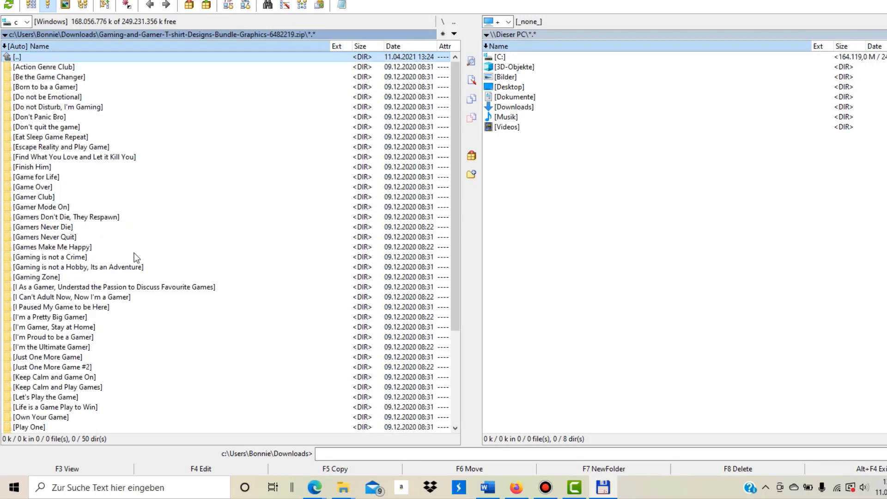
mouse_move(35, 64)
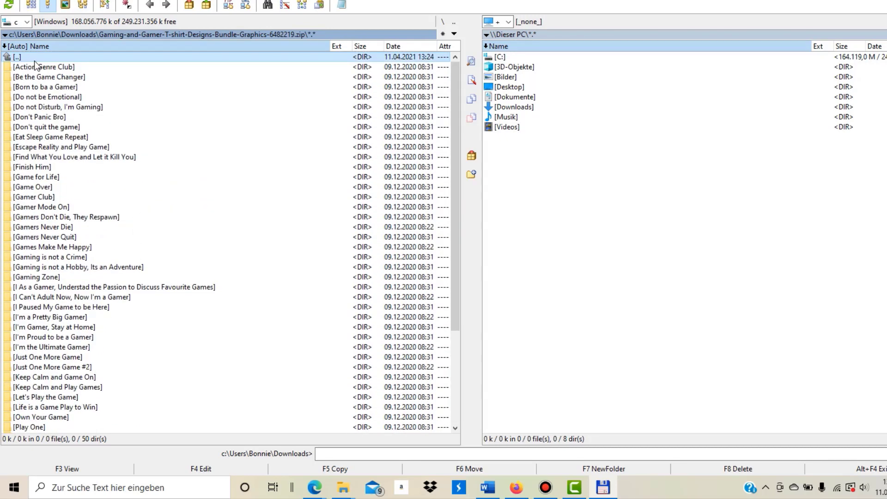
mouse_move(405, 177)
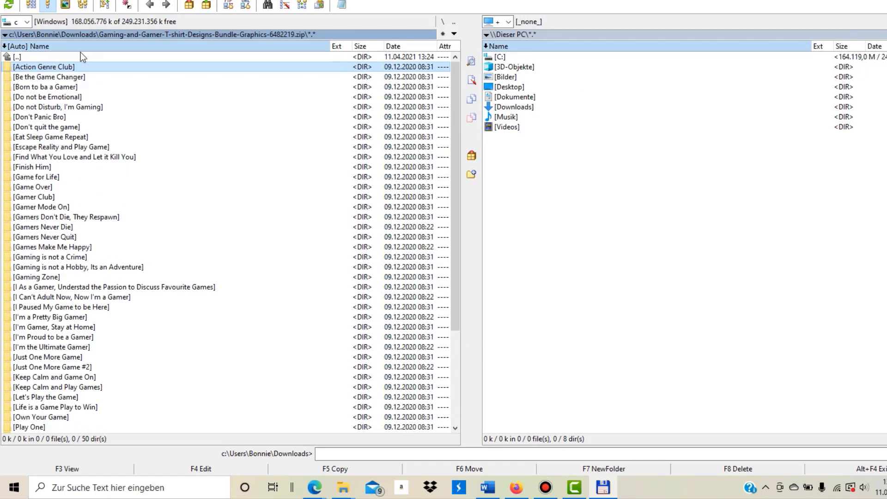
mouse_move(103, 11)
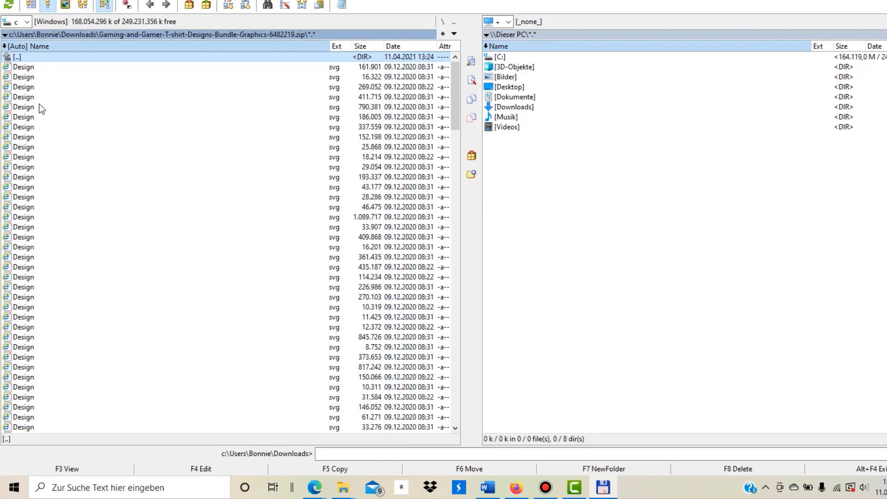
Scroll through the flat branch-view list of the zip's 200 svg, psd, png and eps files
scroll("down", 3)
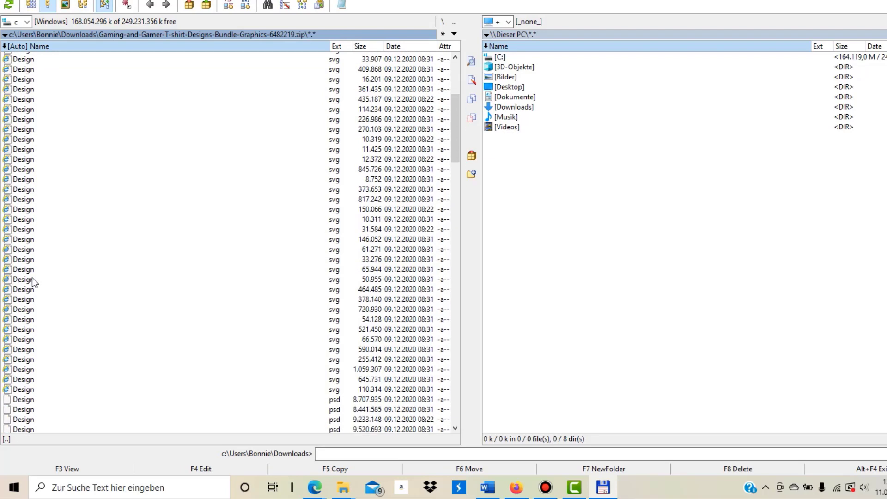
scroll("down", 3)
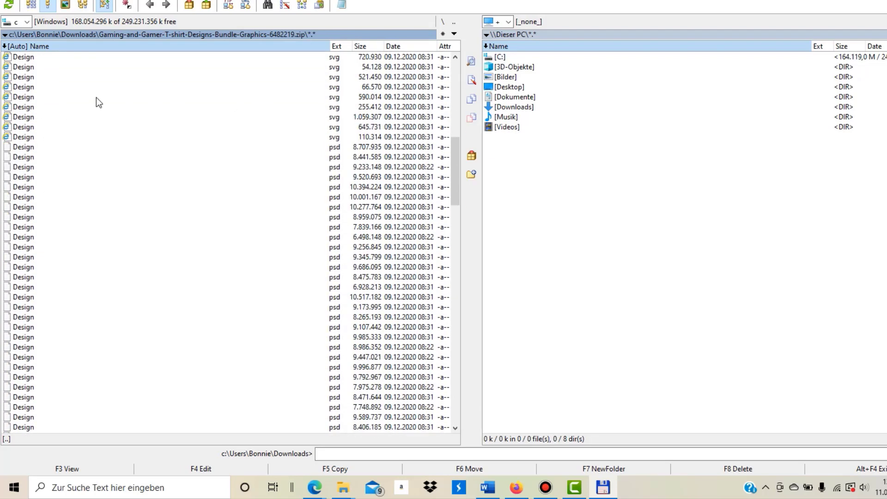
scroll("down", 3)
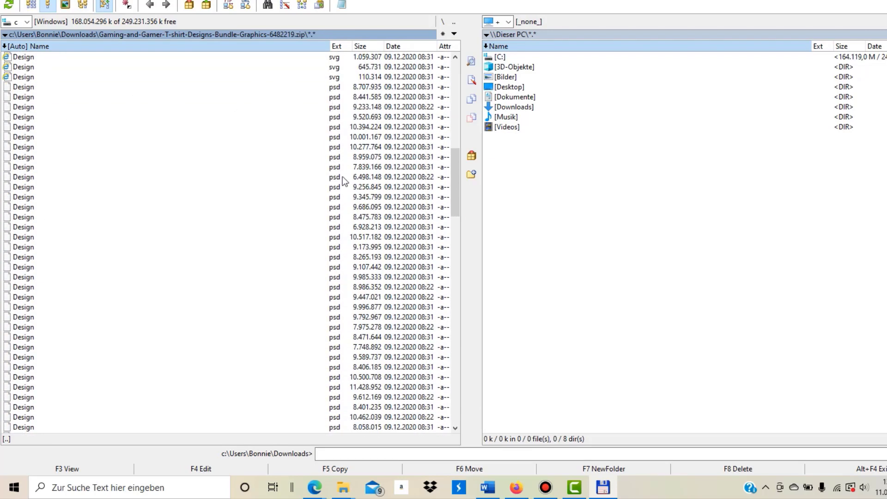
scroll("down", 3)
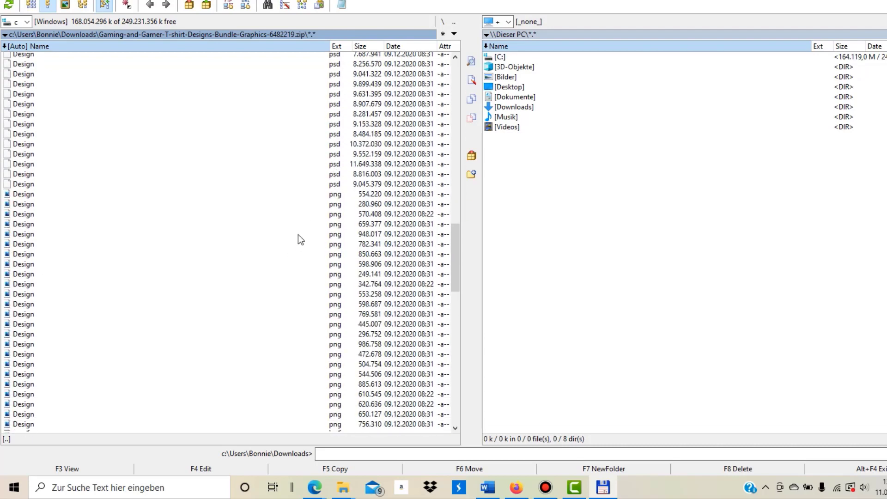
scroll("down", 3)
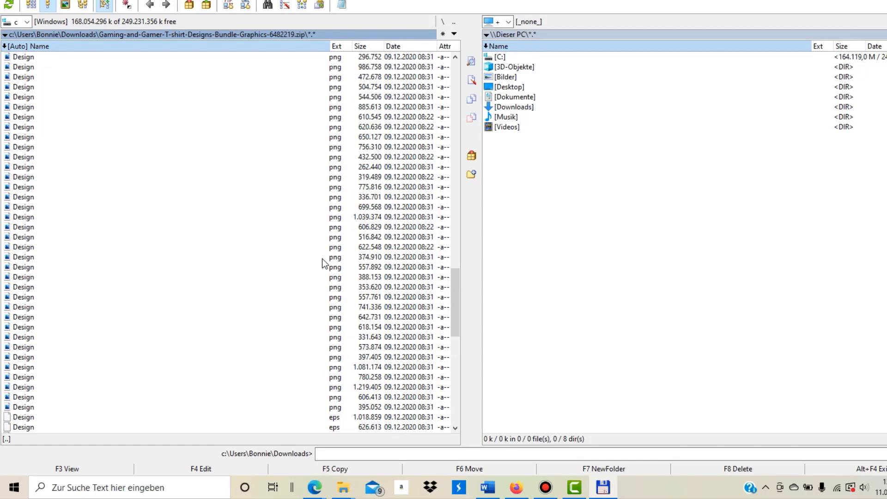
scroll("up", 3)
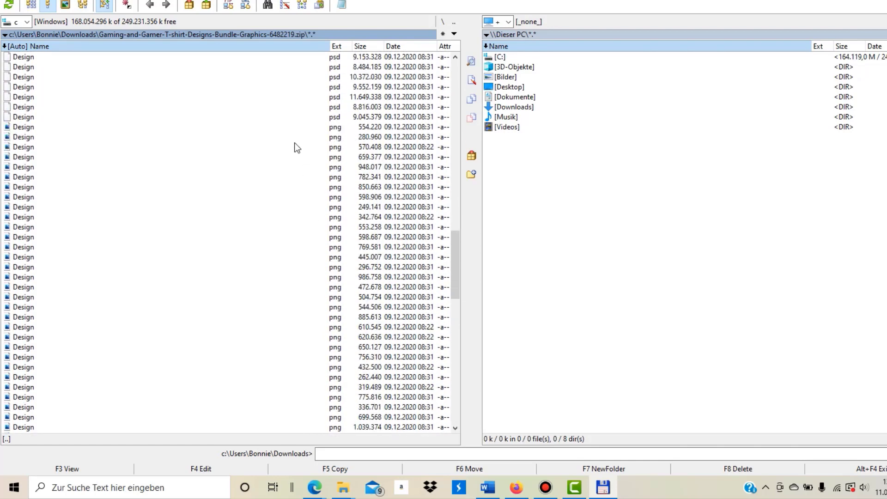
scroll("down", 3)
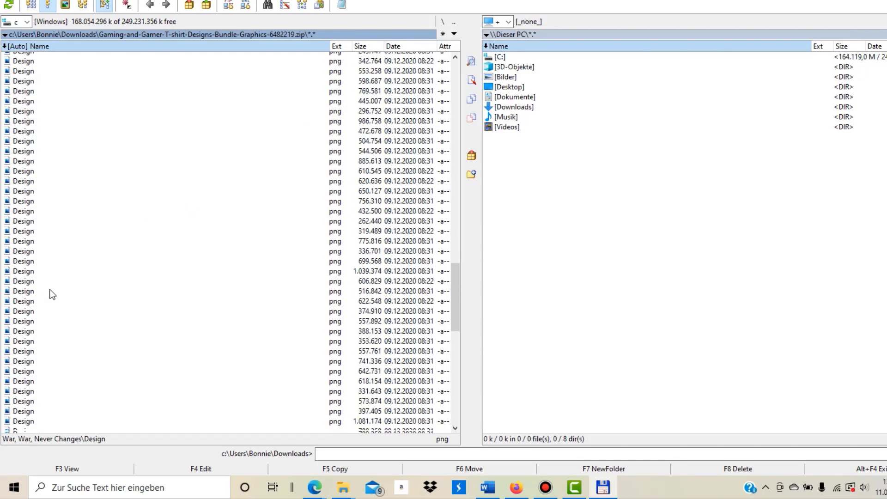
scroll("down", 3)
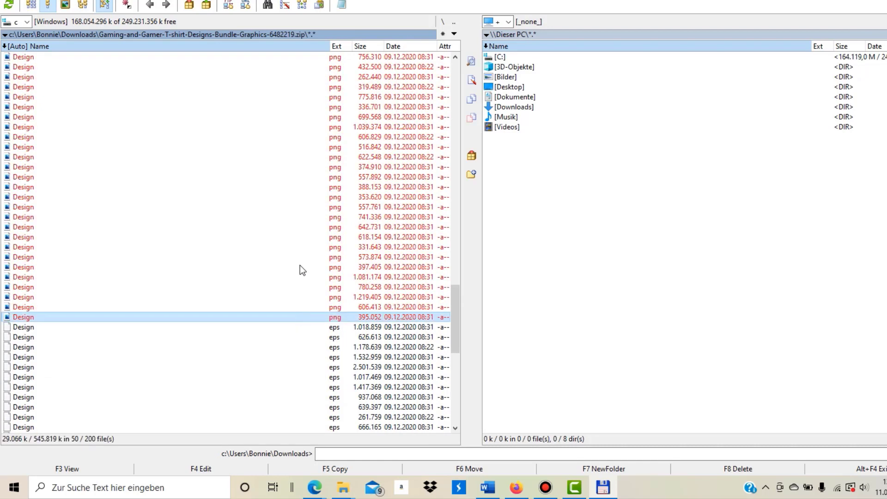
mouse_move(287, 167)
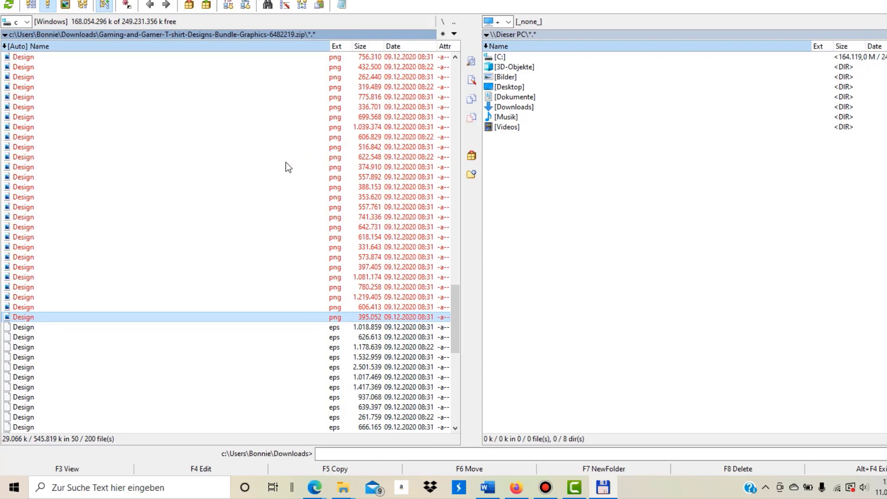
mouse_move(727, 189)
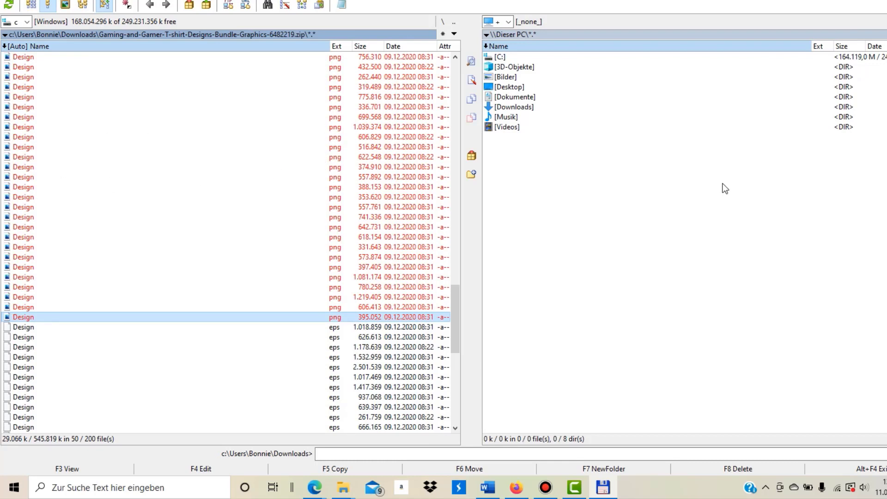
mouse_move(521, 100)
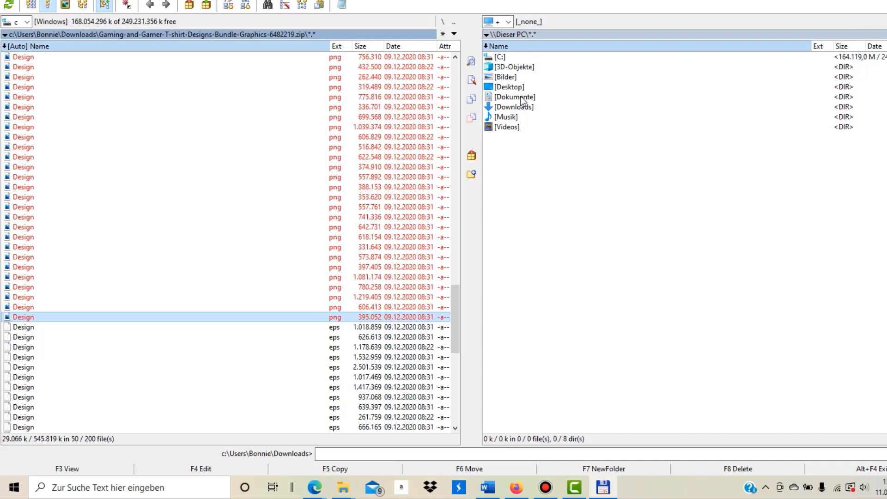
Create a new folder named 1 inside Documents as the unpack destination
double_click(513, 97)
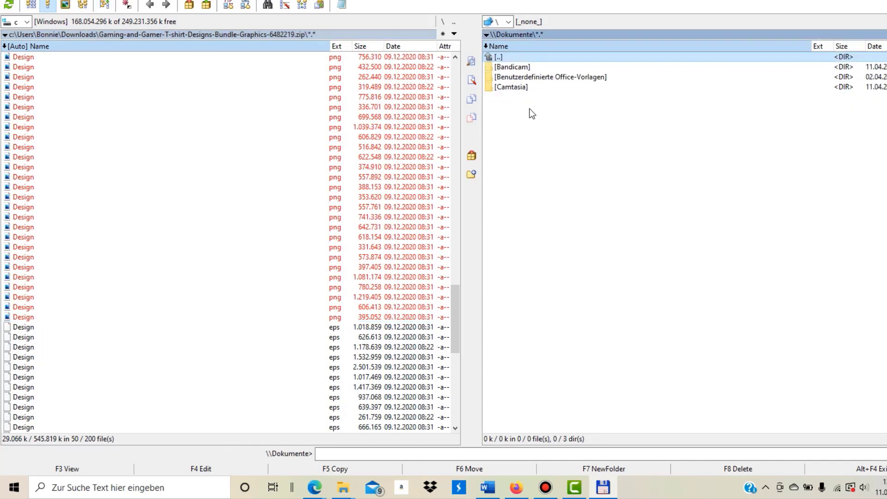
left_click(602, 469)
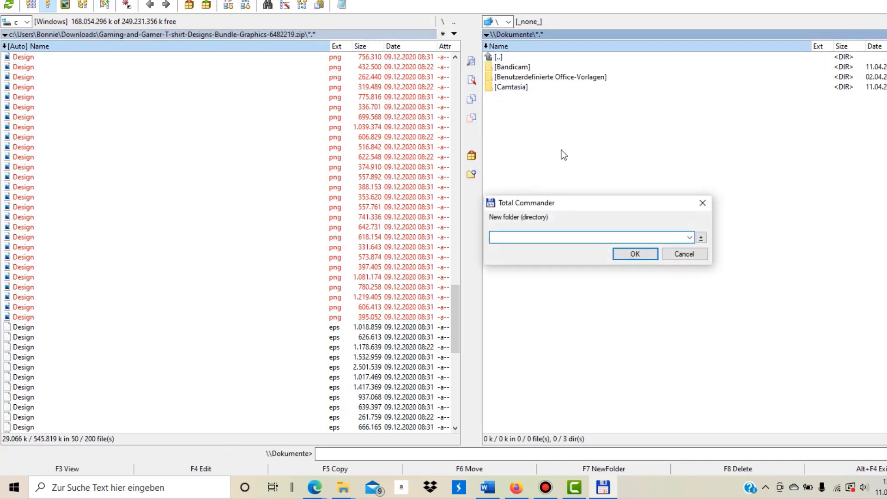
type("1")
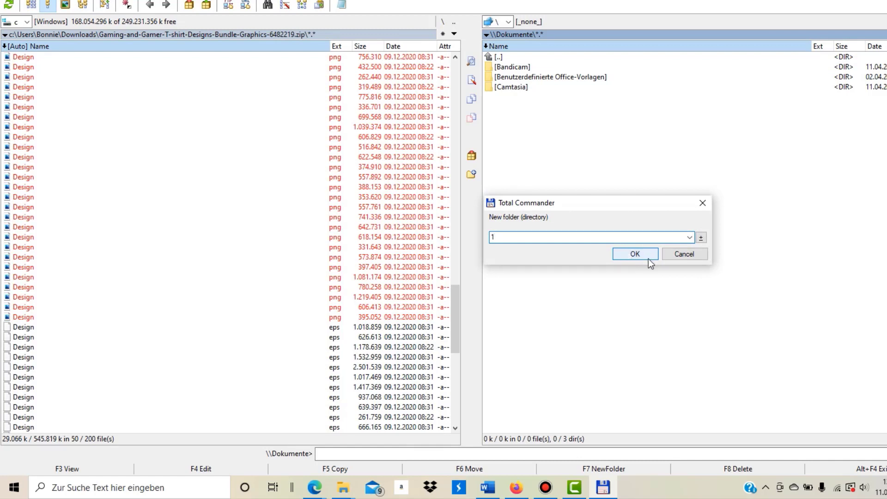
left_click(634, 253)
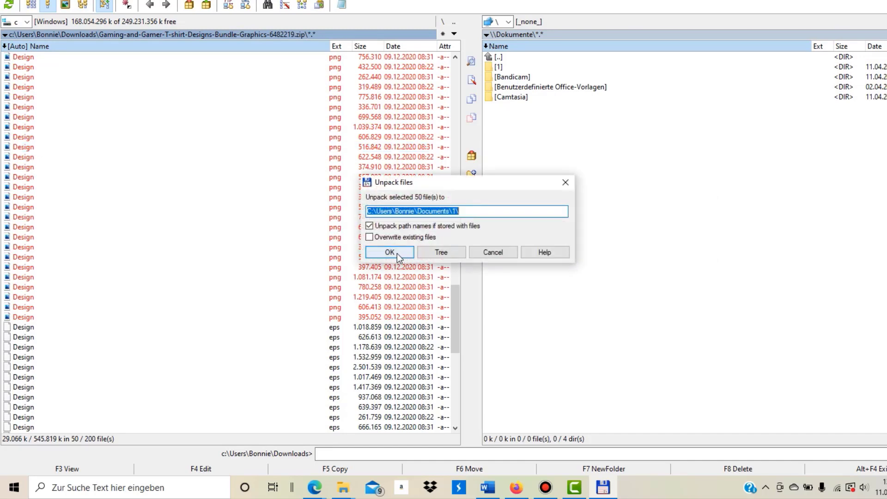
Unpack the 50 PNG designs into Documents\1 and review its 50 extracted design subfolders
left_click(389, 251)
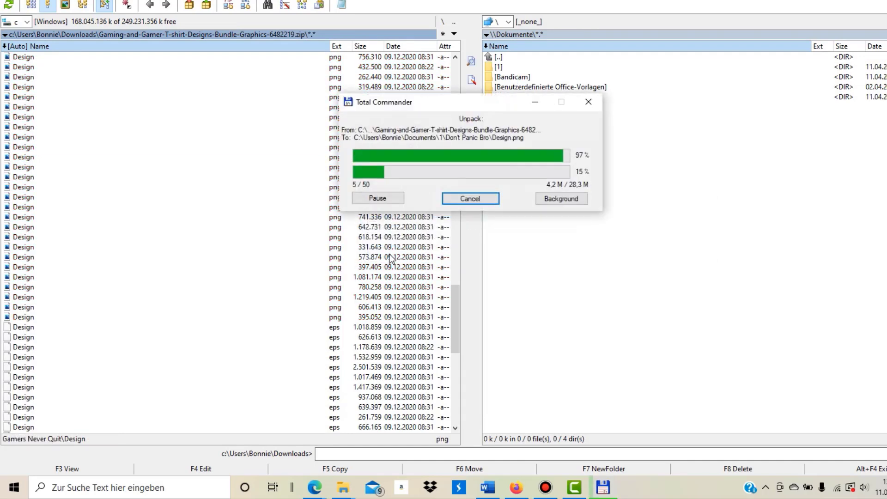
left_click(469, 198)
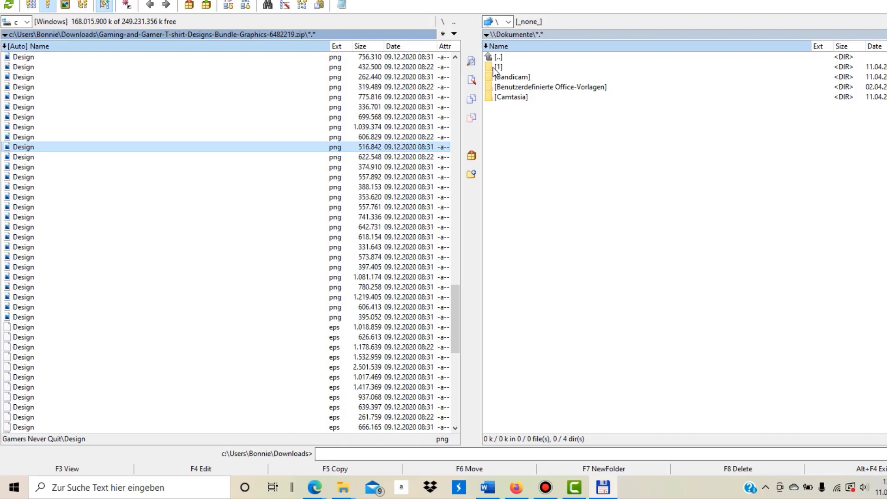
double_click(499, 66)
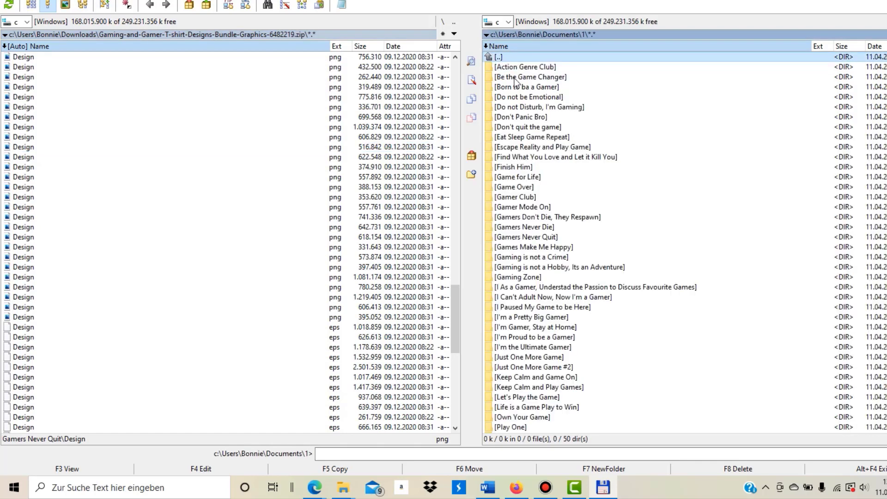
scroll("down", 3)
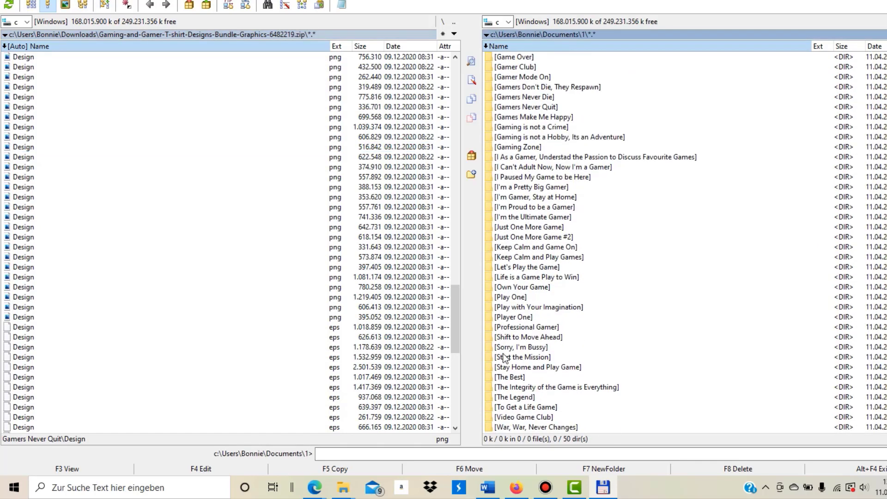
scroll("up", 3)
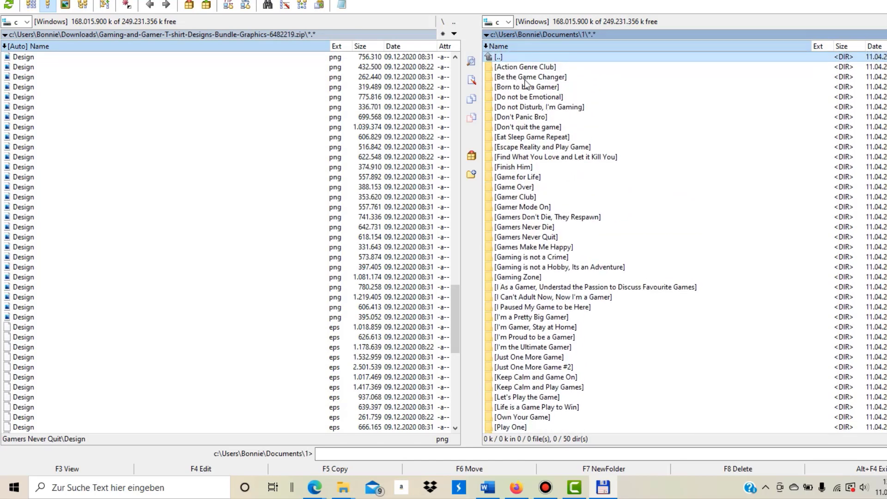
mouse_move(511, 67)
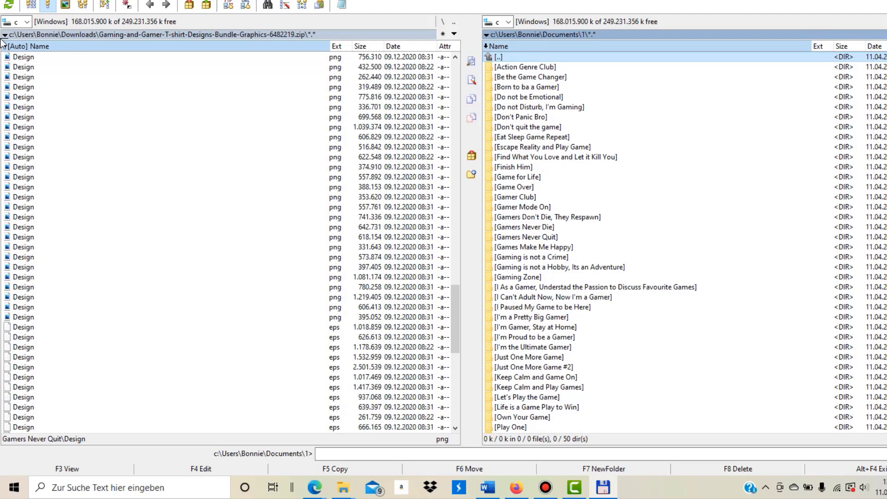
Show Documents\1 in the left pane and create an empty folder 2 in Documents
left_click(26, 21)
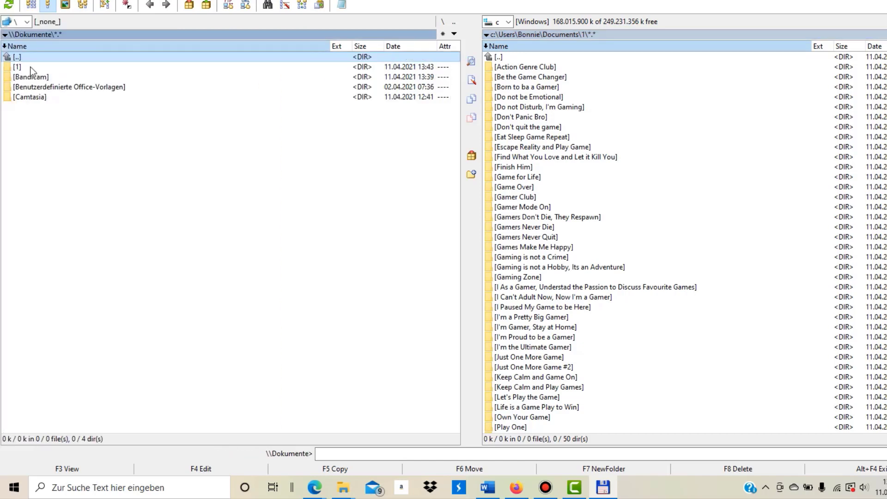
double_click(17, 67)
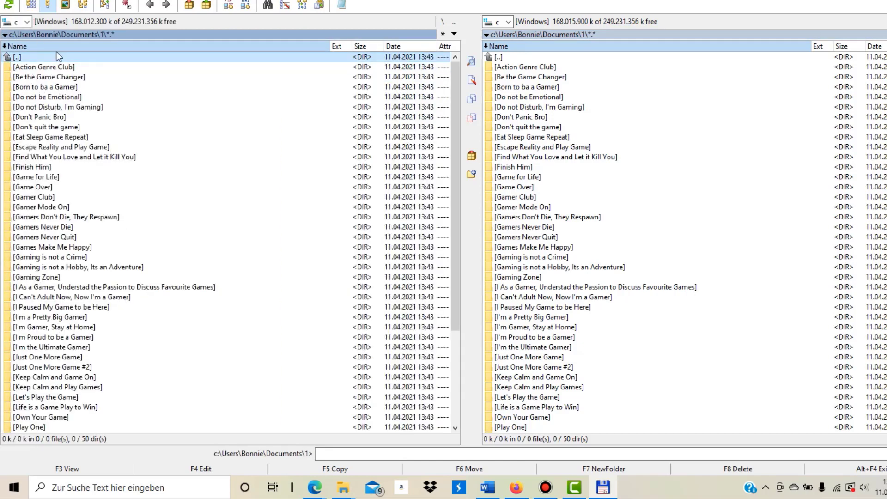
mouse_move(653, 92)
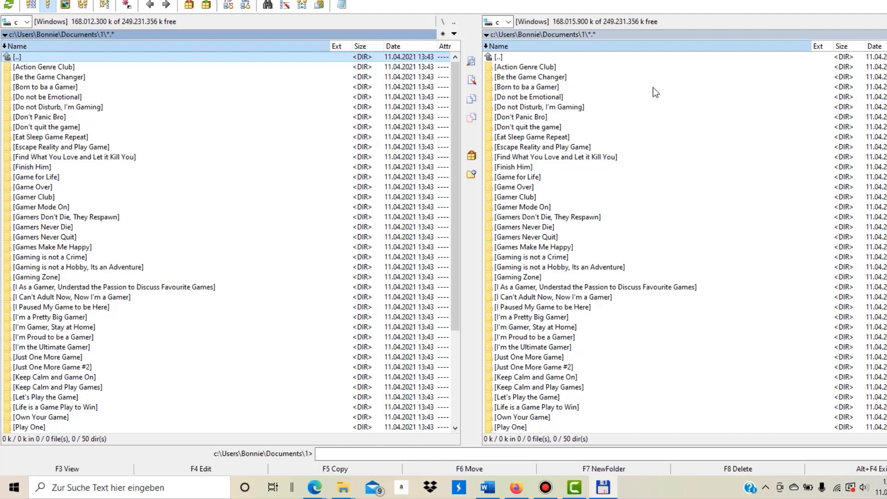
mouse_move(498, 57)
type("2")
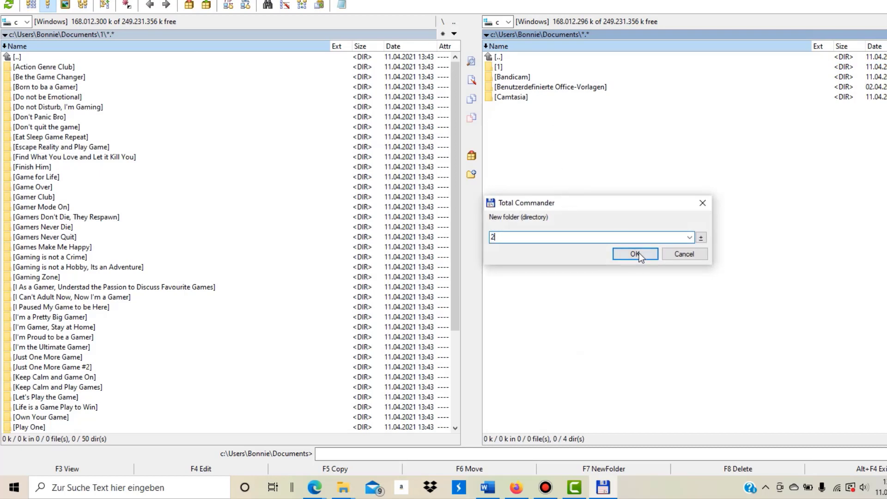
left_click(634, 253)
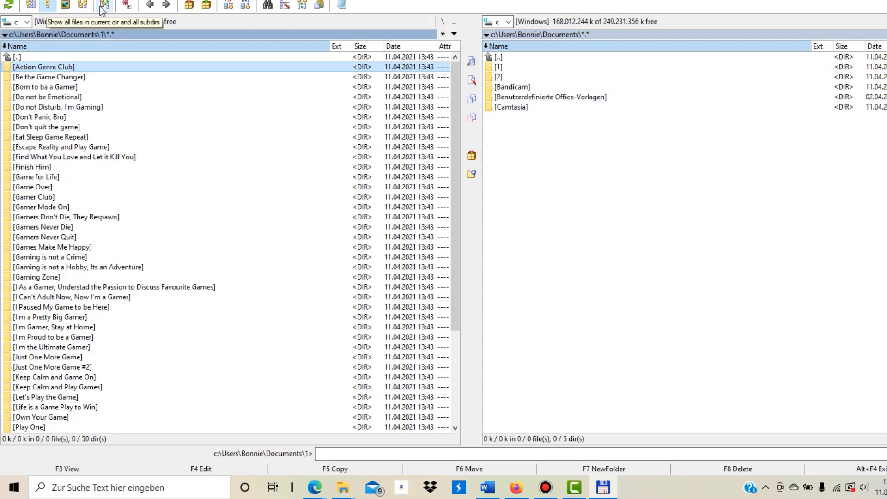
Switch the left pane to branch view, listing folder 1's 50 PNG files flat
left_click(104, 4)
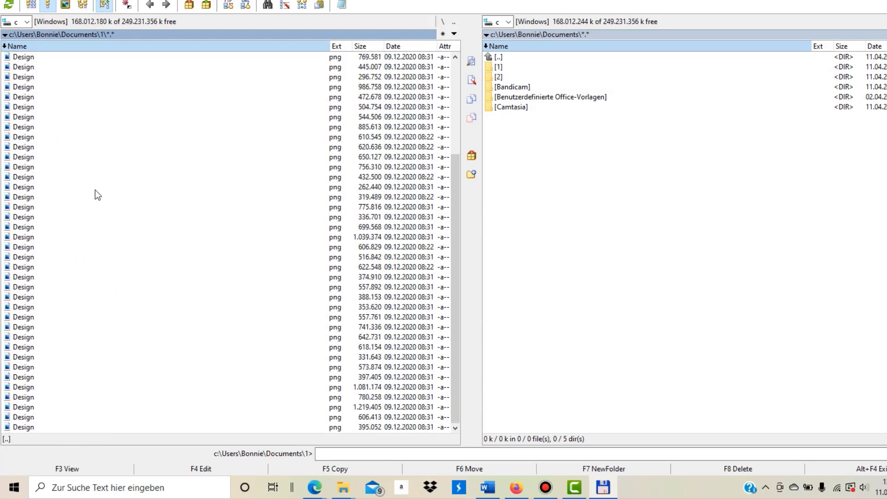
mouse_move(277, 301)
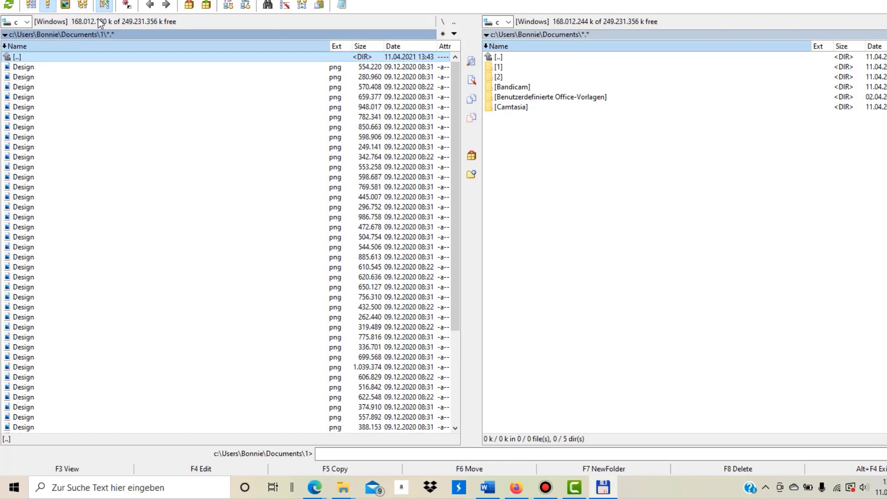
mouse_move(313, 59)
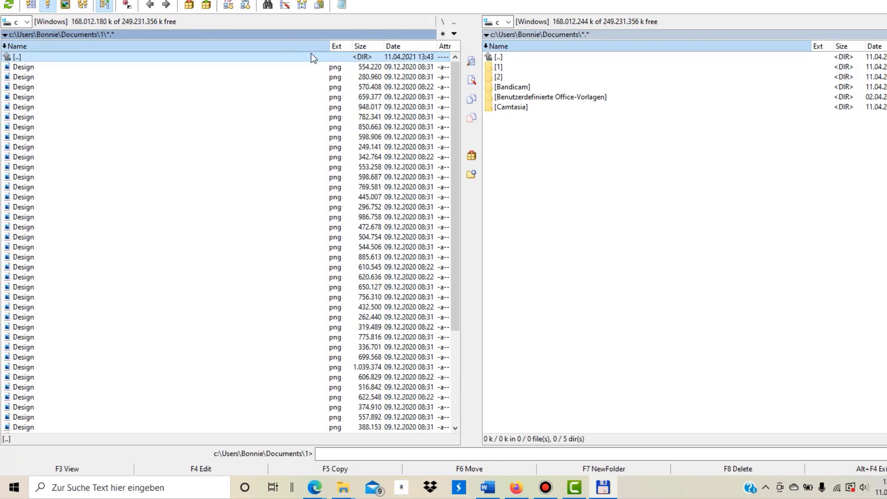
scroll("down", 3)
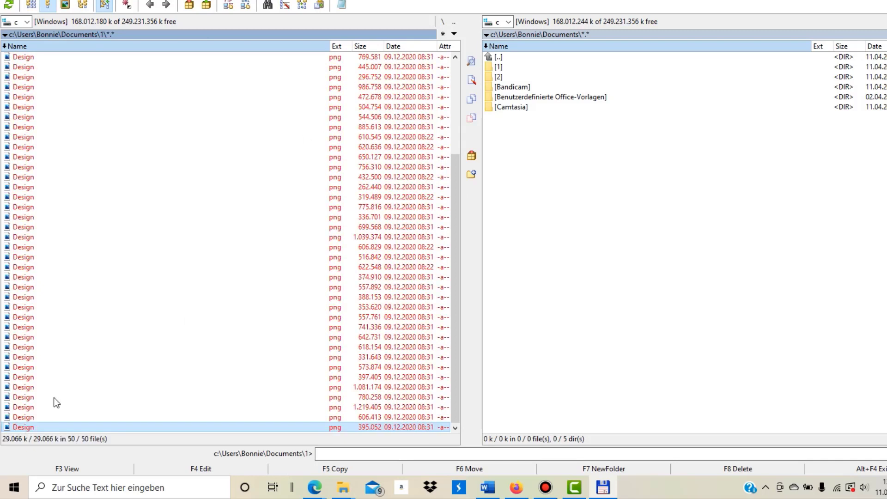
Review the selected PNG list before copying to Documents\2
scroll("up", 3)
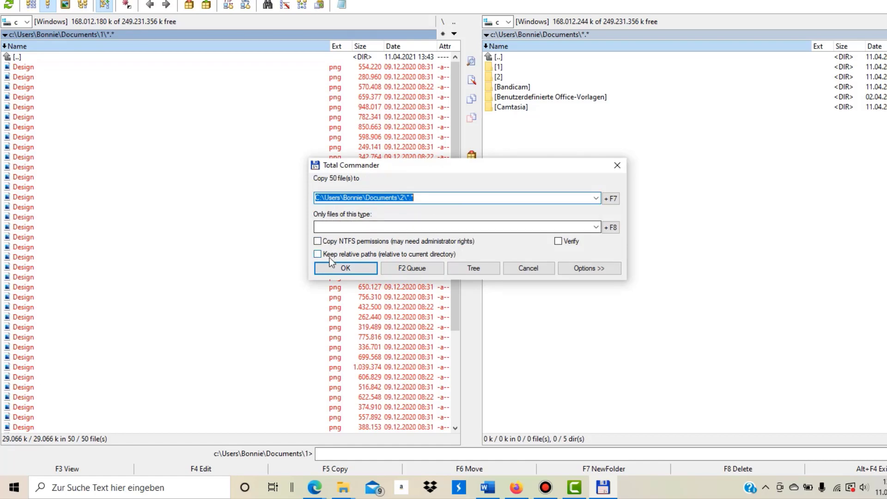
Copy the 50 PNGs into Documents\2, choosing Auto-rename copied for duplicate Design.png names
left_click(345, 267)
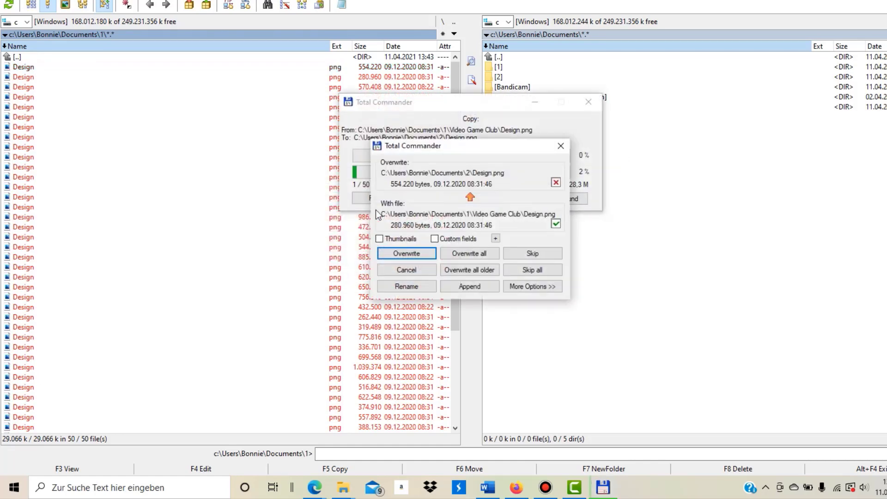
left_click(531, 286)
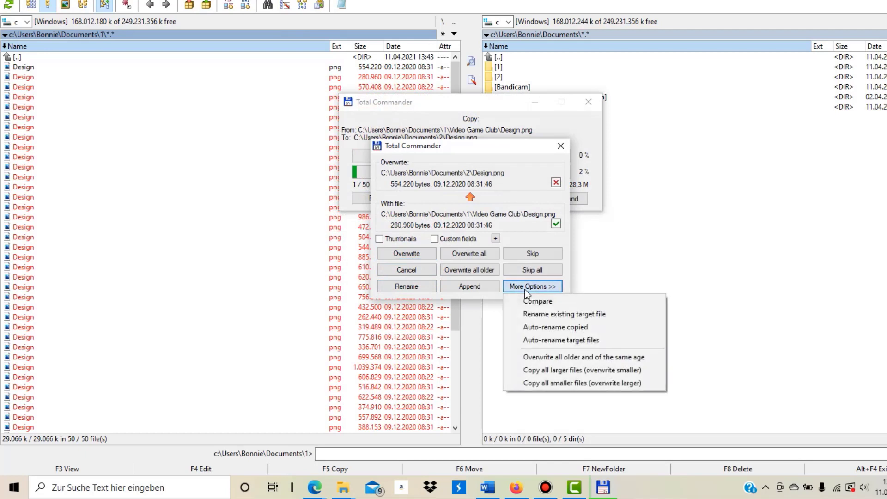
mouse_move(548, 314)
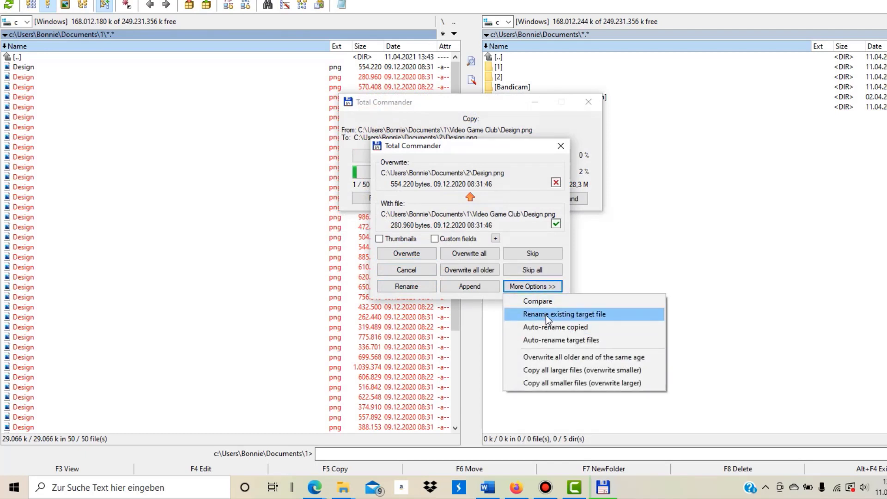
mouse_move(555, 327)
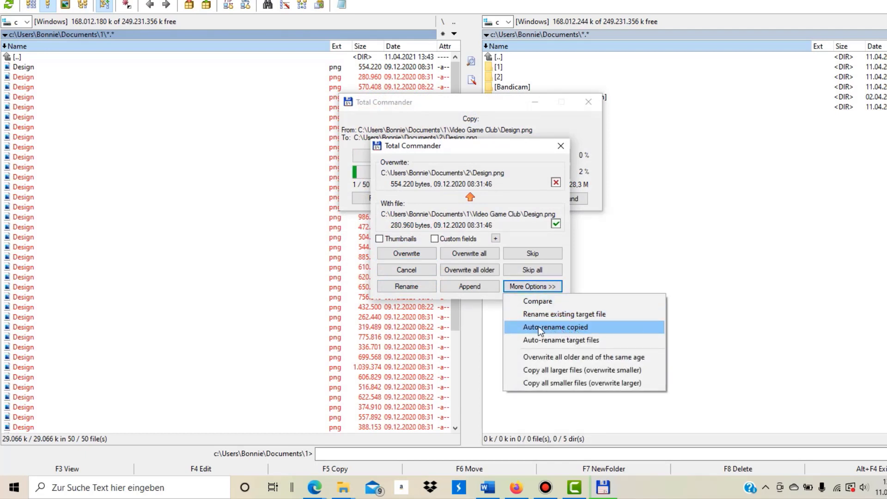
left_click(555, 327)
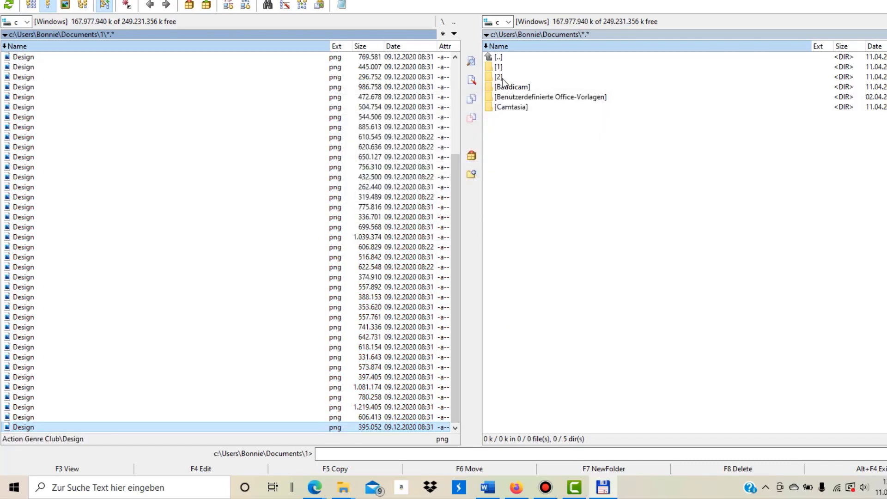
View the 50 copied PNGs in folder 2, auto-renamed Design through Design (50)
double_click(499, 77)
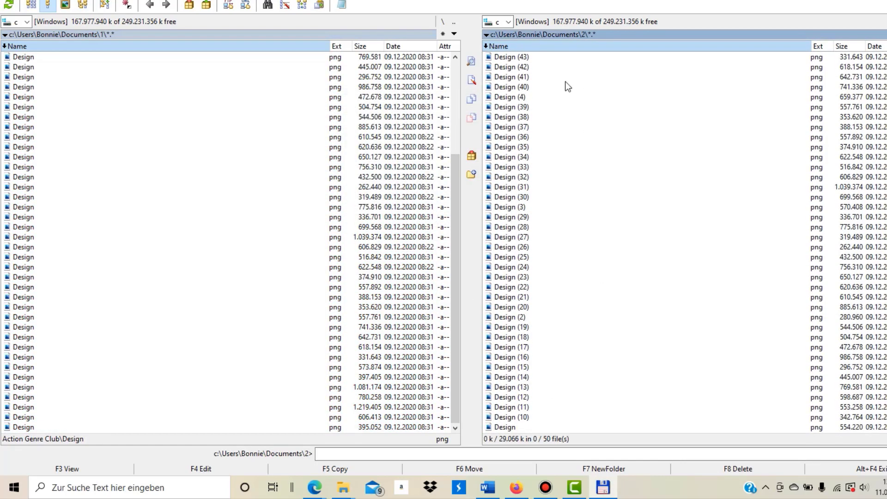
scroll("up", 3)
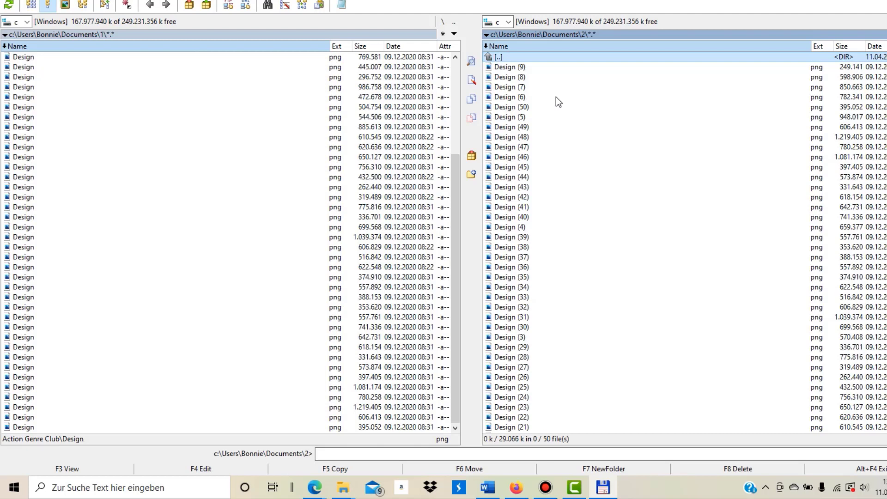
mouse_move(813, 190)
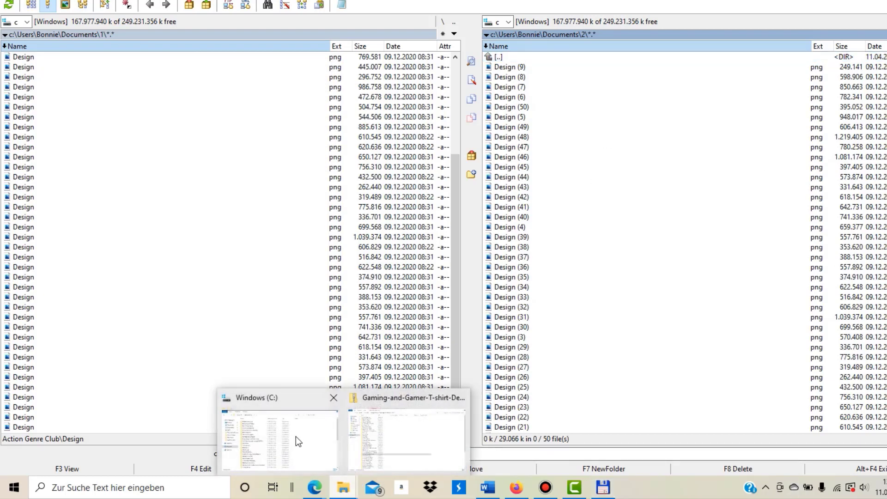
left_click(279, 440)
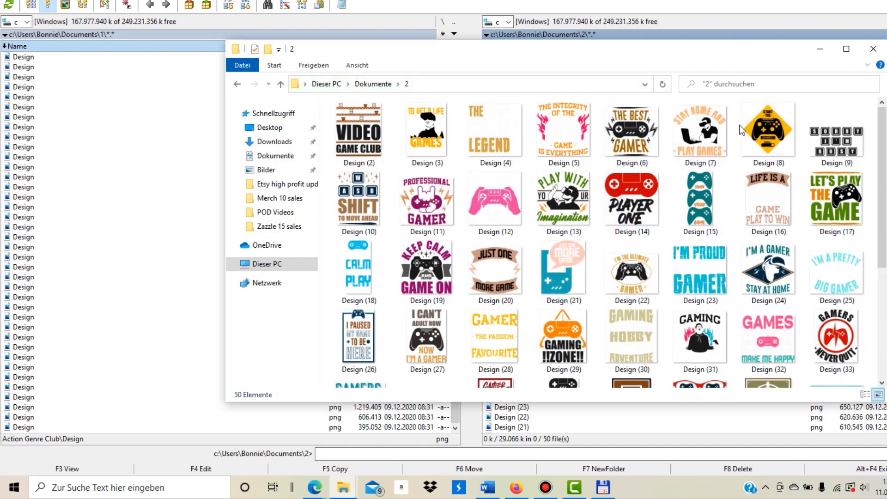
scroll("down", 3)
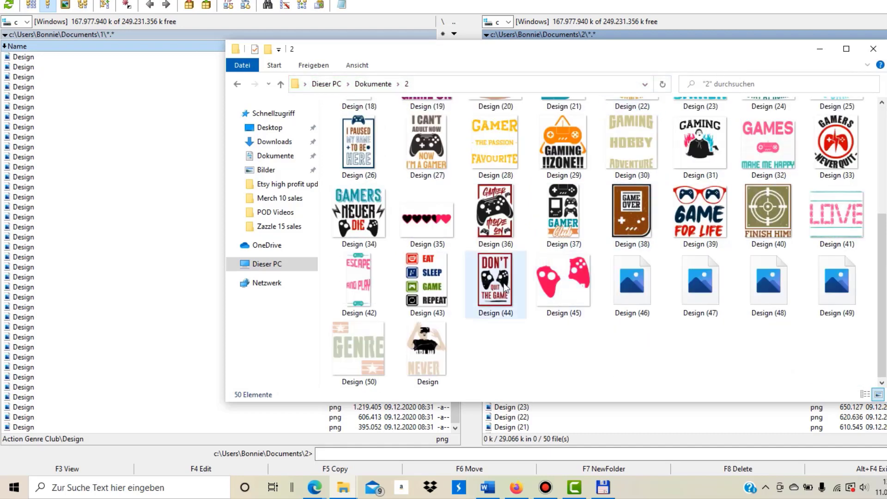
mouse_move(503, 287)
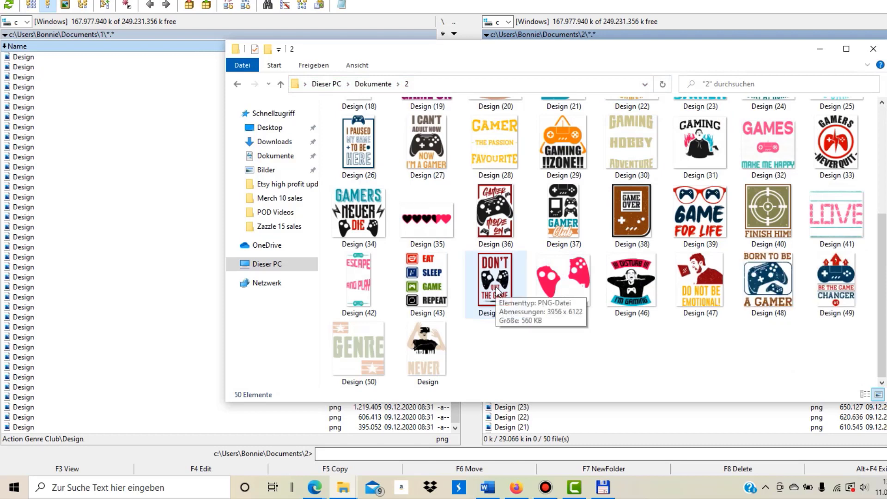
mouse_move(445, 294)
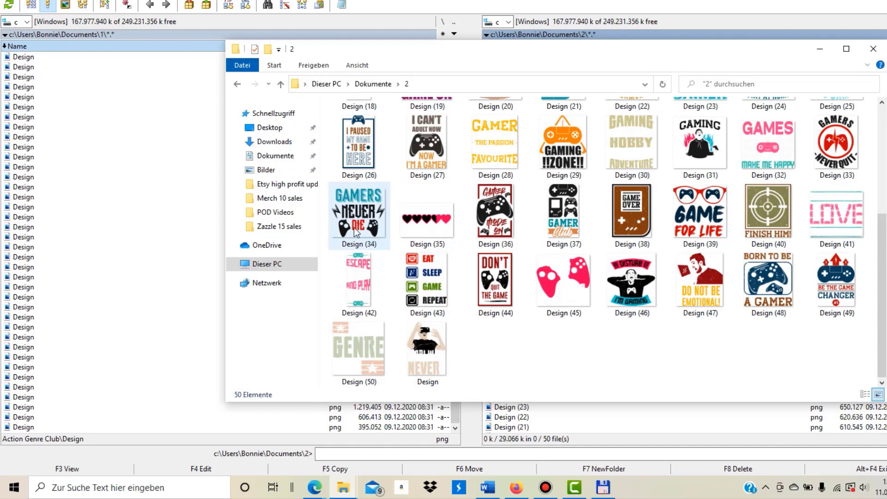
mouse_move(384, 205)
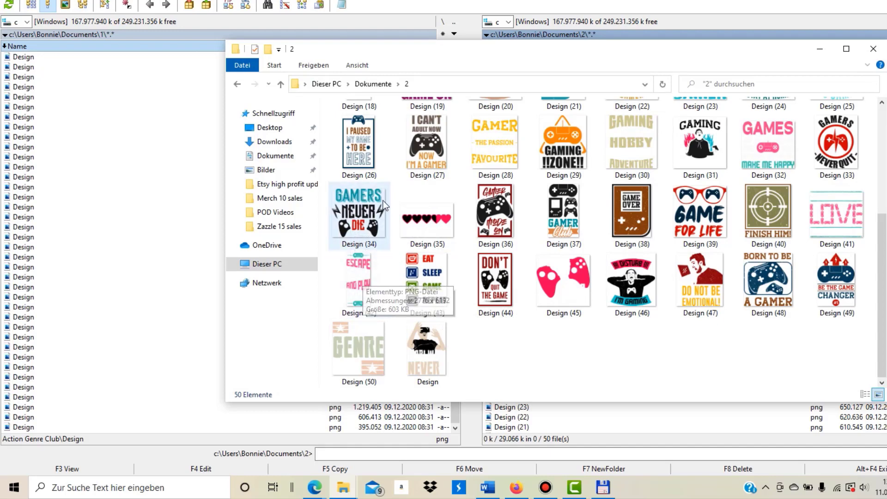
scroll("up", 3)
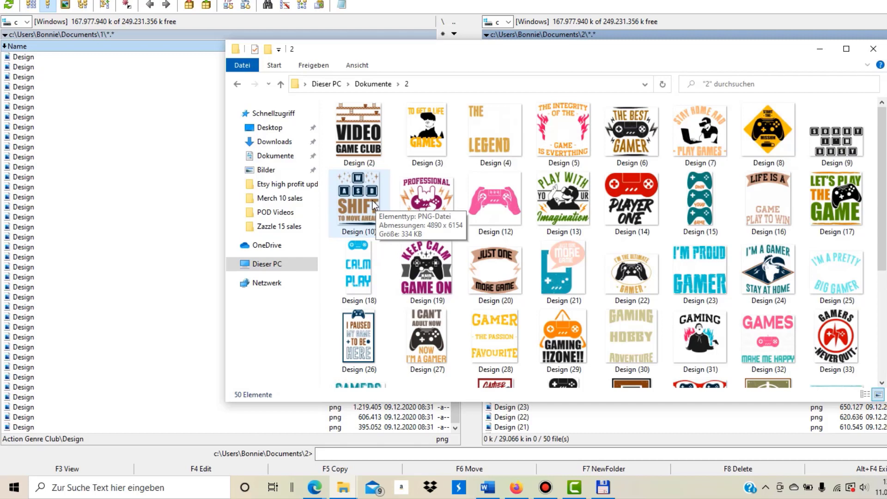
mouse_move(352, 195)
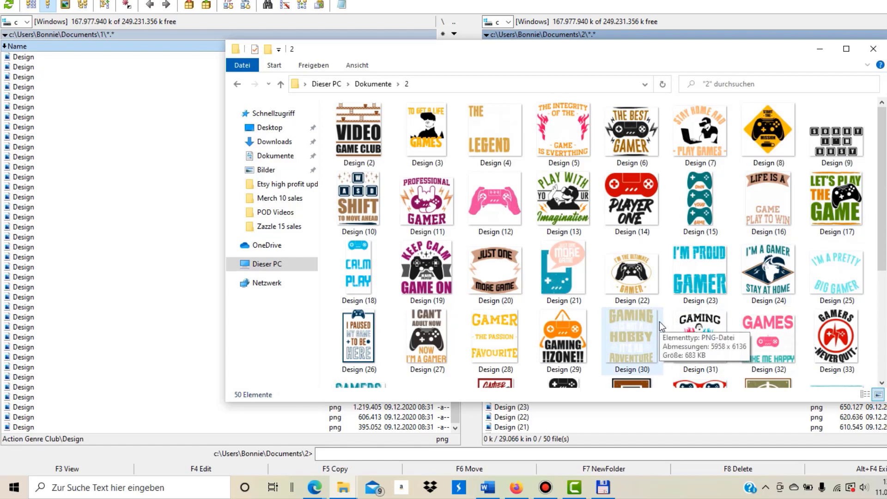
mouse_move(636, 315)
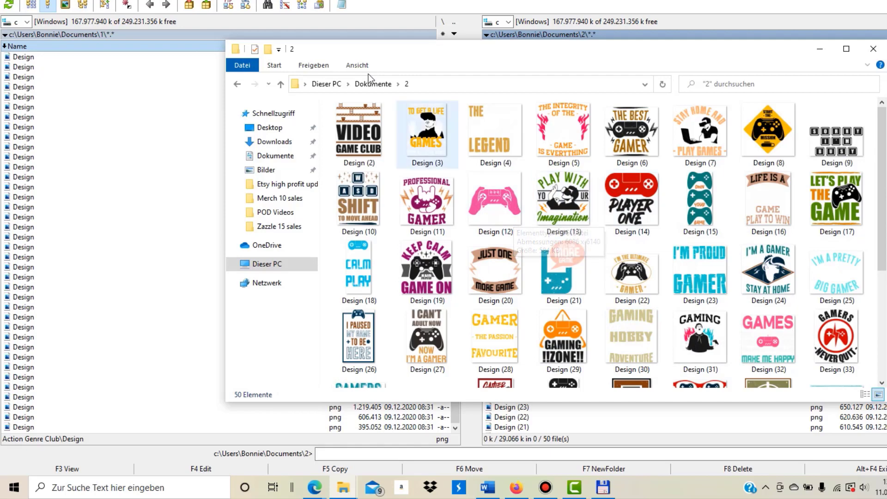
scroll("down", 3)
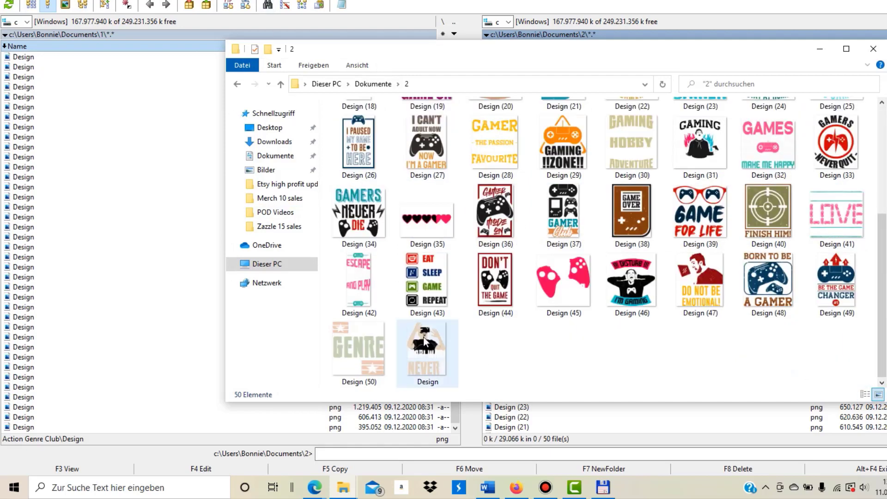
scroll("up", 3)
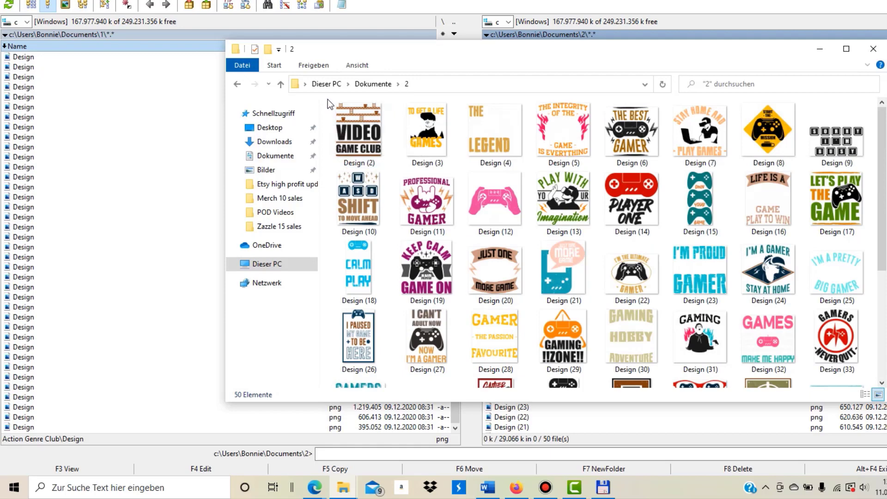
scroll("down", 3)
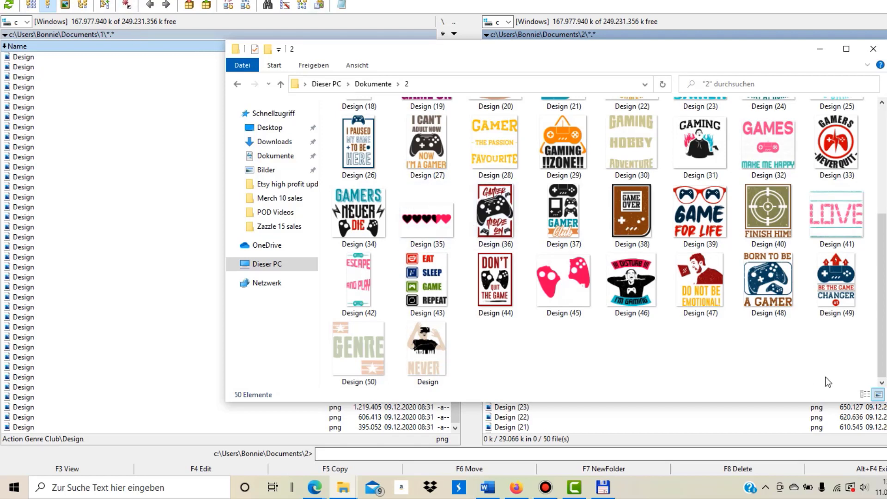
mouse_move(693, 255)
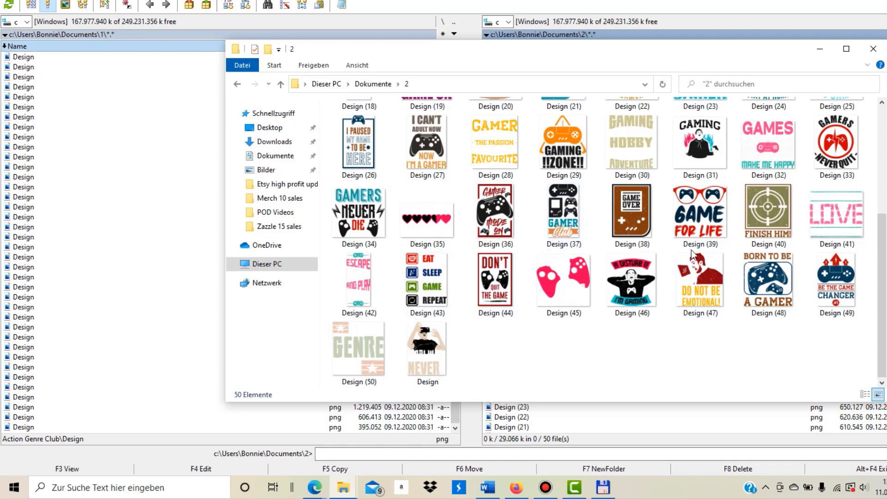
scroll("up", 3)
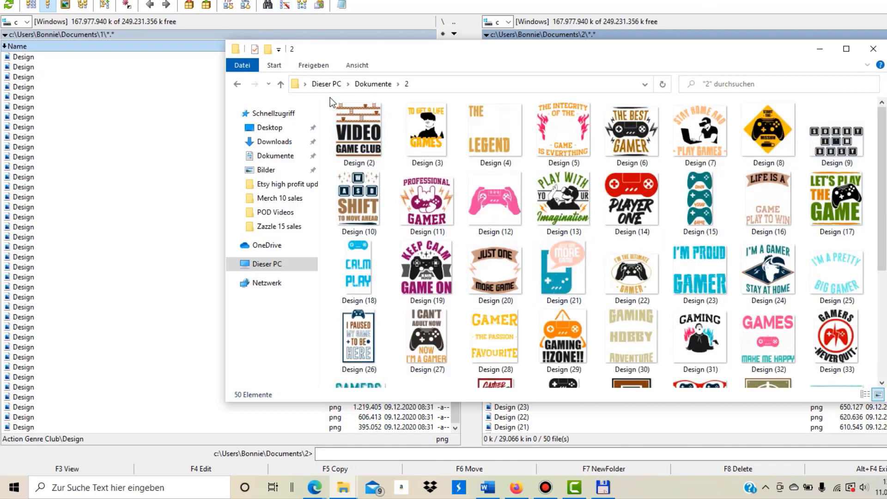
scroll("down", 3)
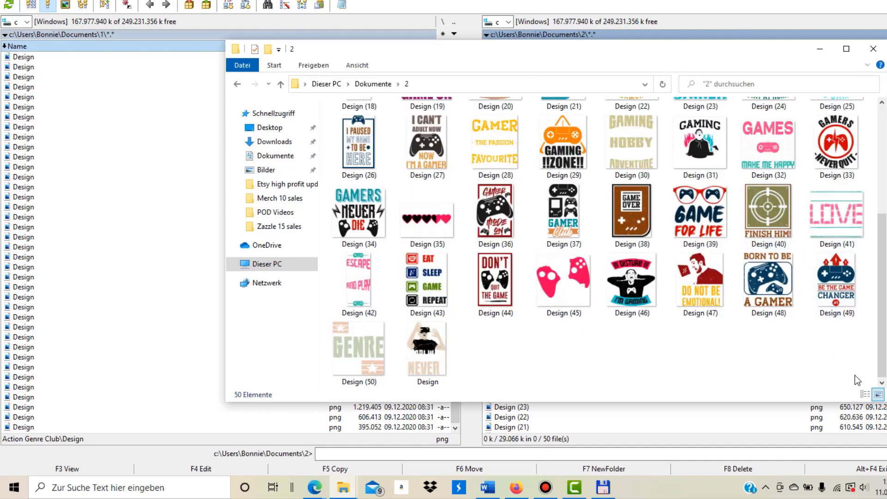
scroll("up", 3)
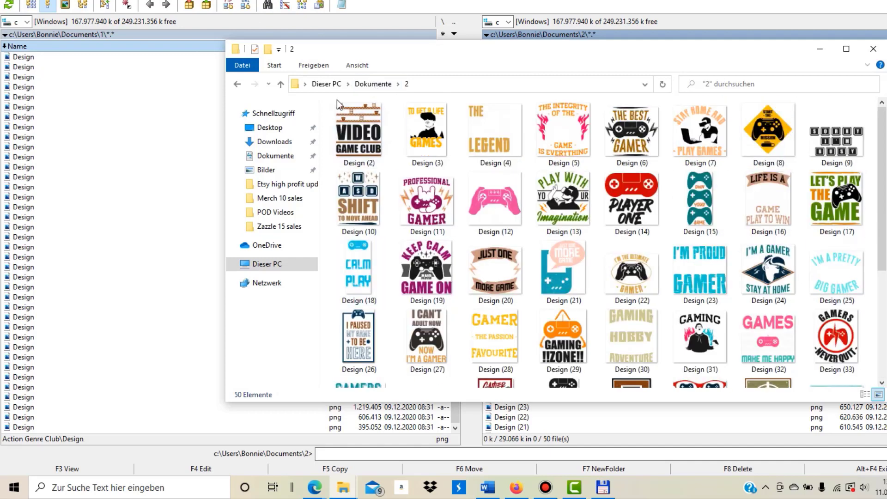
mouse_move(297, 91)
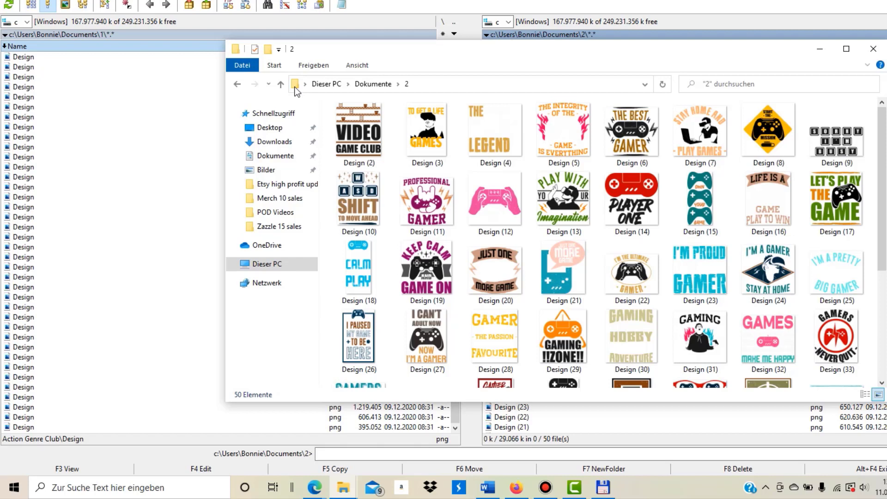
mouse_move(102, 55)
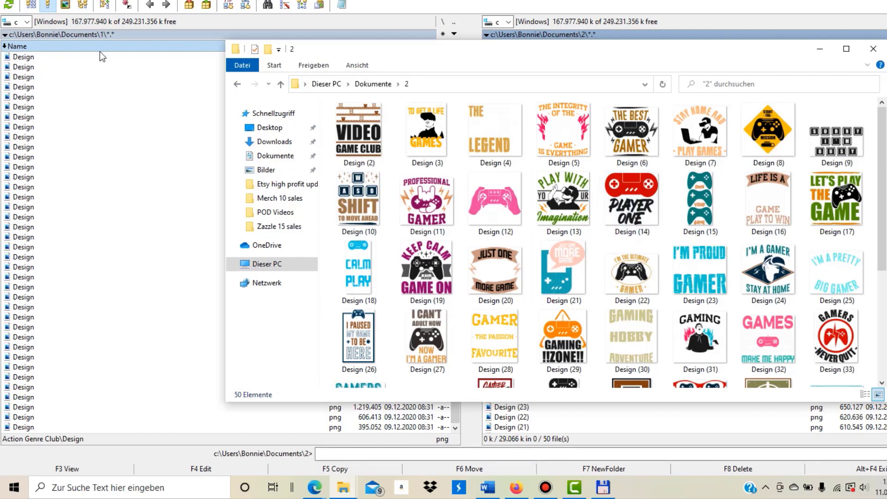
mouse_move(512, 3)
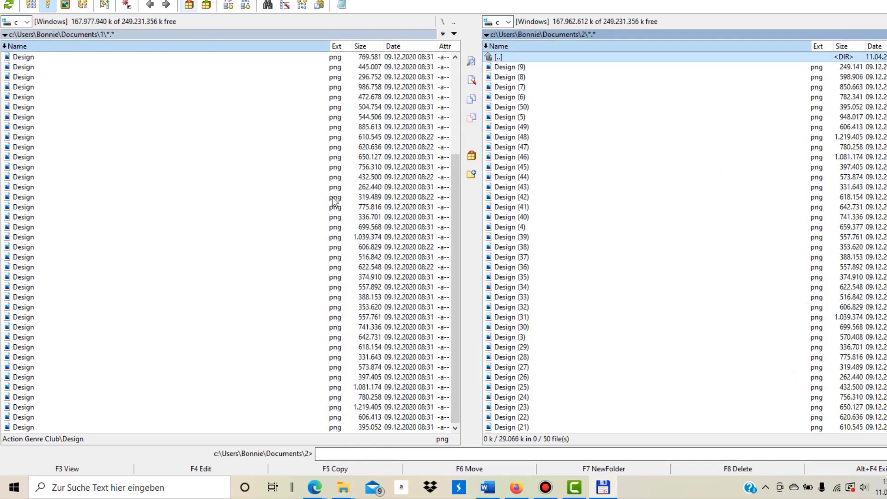
mouse_move(711, 348)
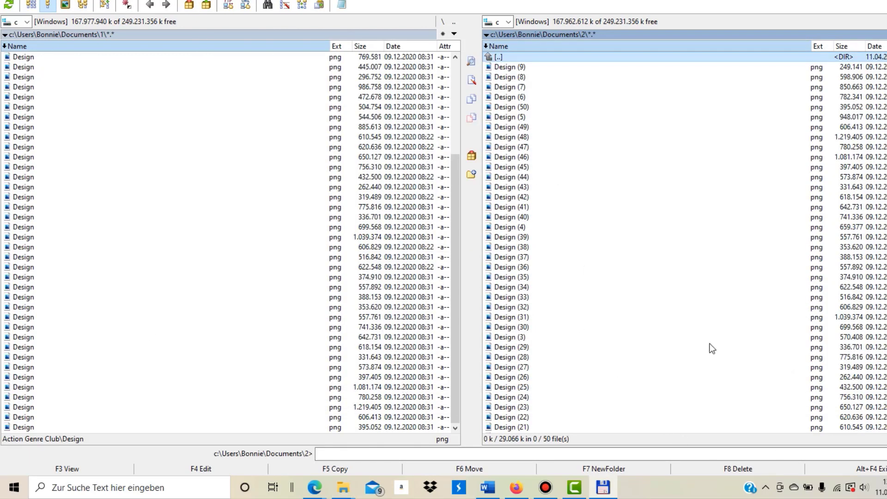
mouse_move(118, 189)
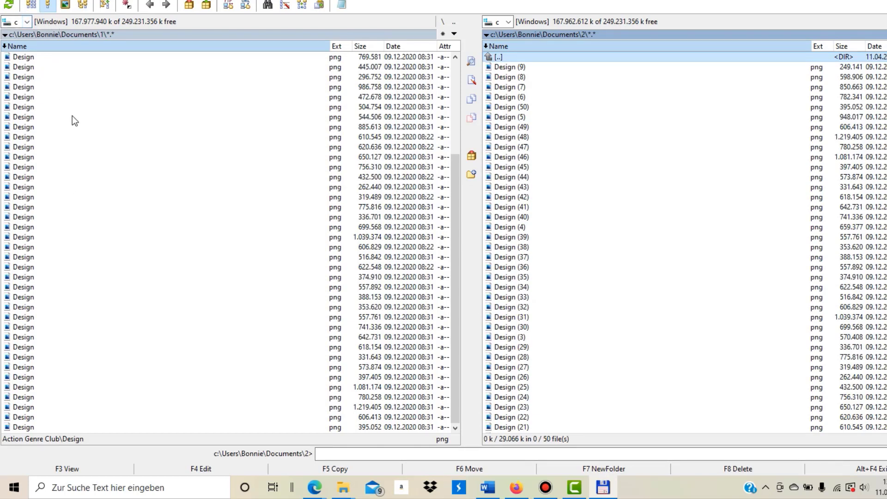
mouse_move(82, 57)
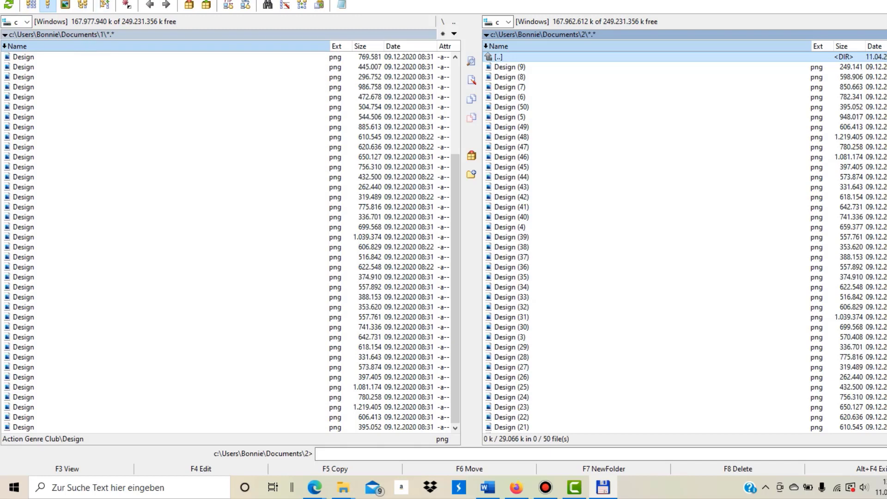
mouse_move(255, 107)
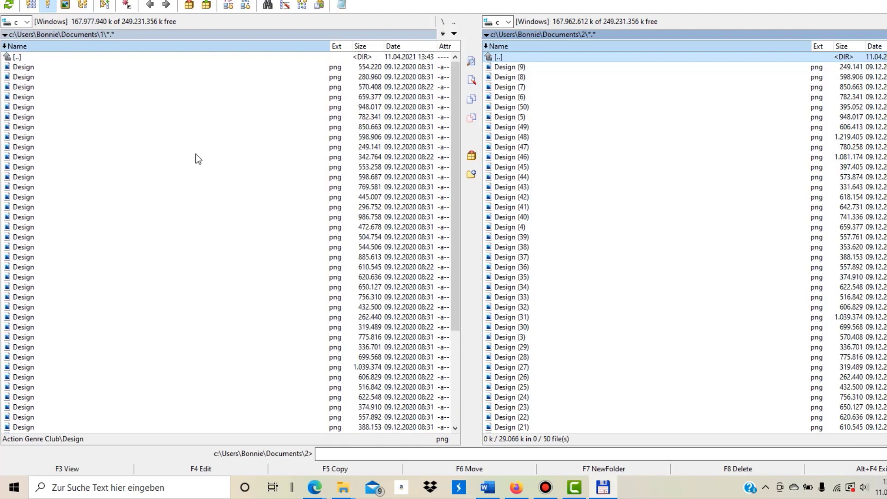
mouse_move(412, 194)
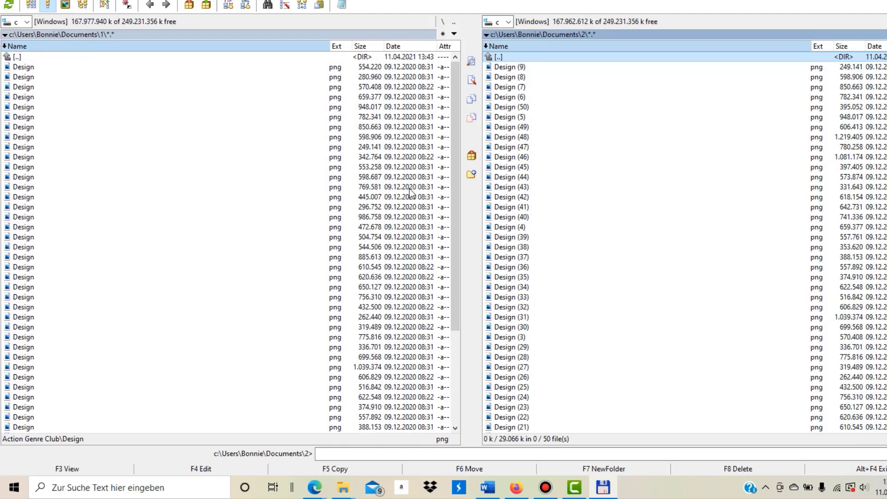
mouse_move(554, 119)
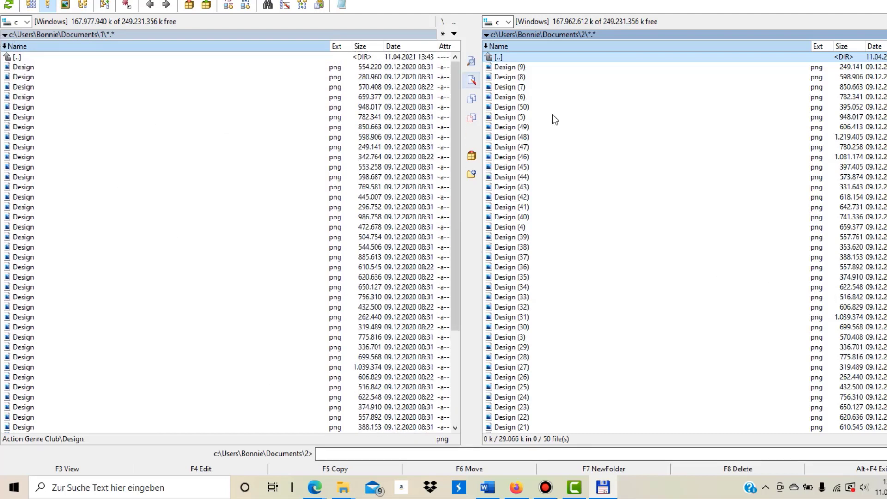
mouse_move(676, 111)
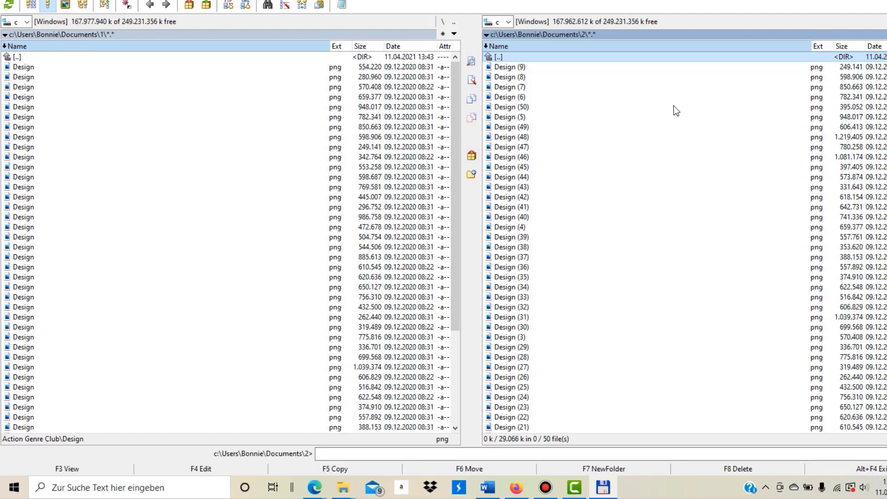